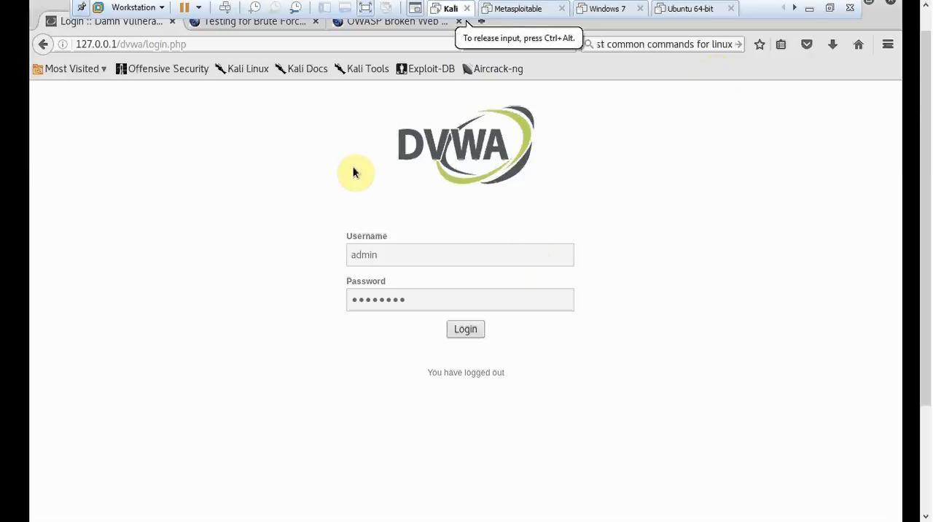
mouse_move(373, 156)
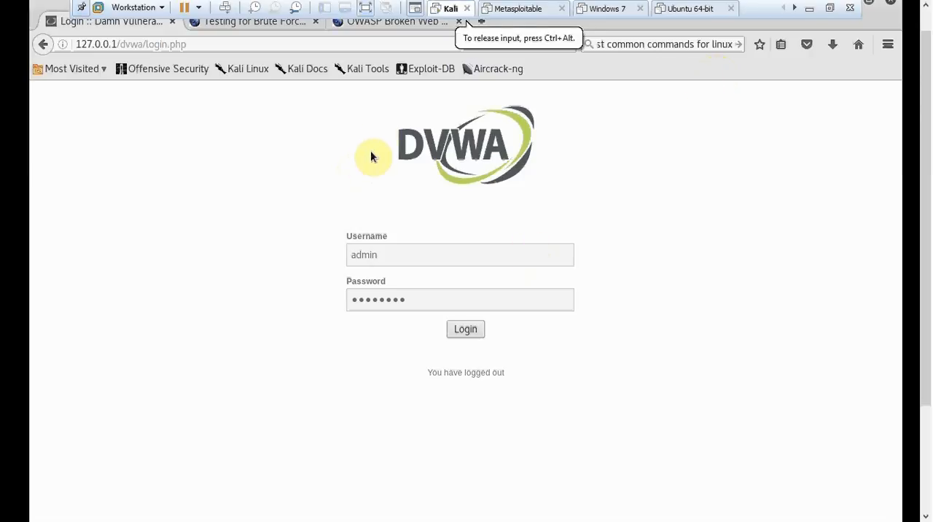
mouse_move(384, 136)
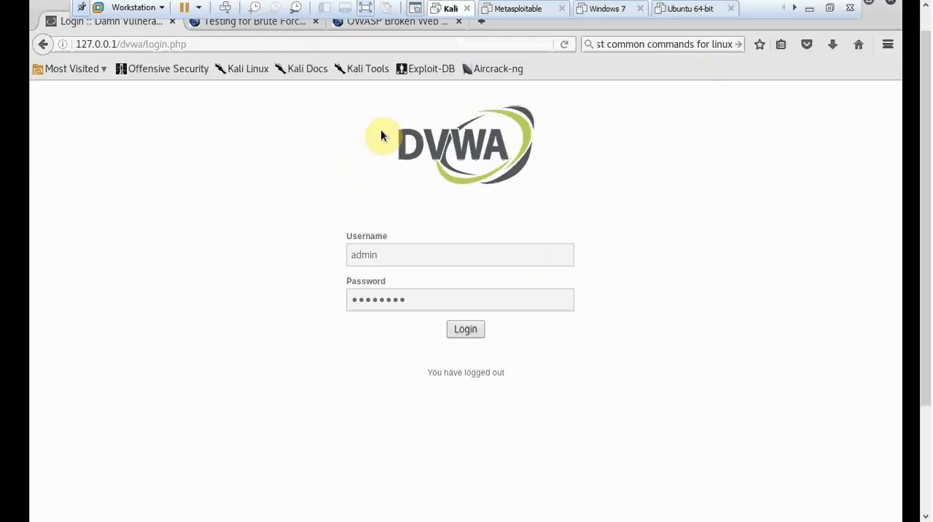
mouse_move(372, 218)
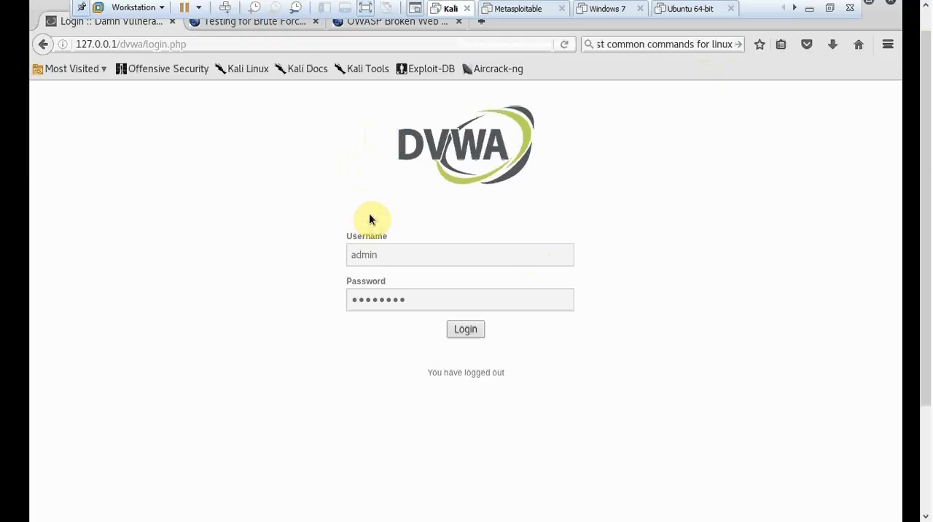
mouse_move(397, 189)
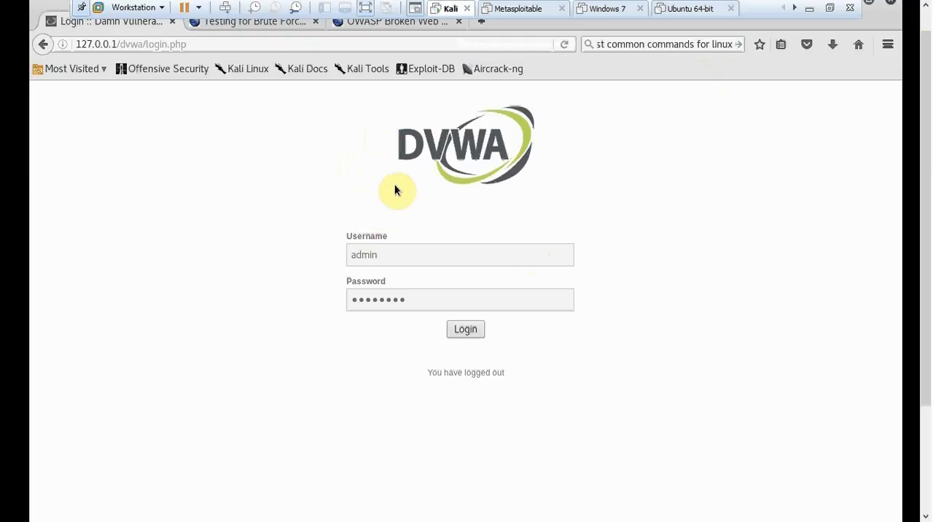
mouse_move(259, 134)
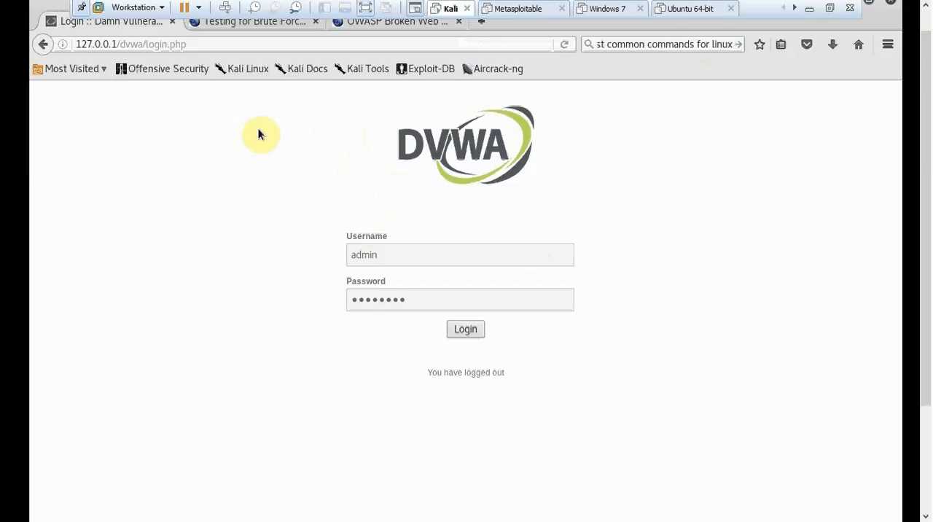
mouse_move(303, 111)
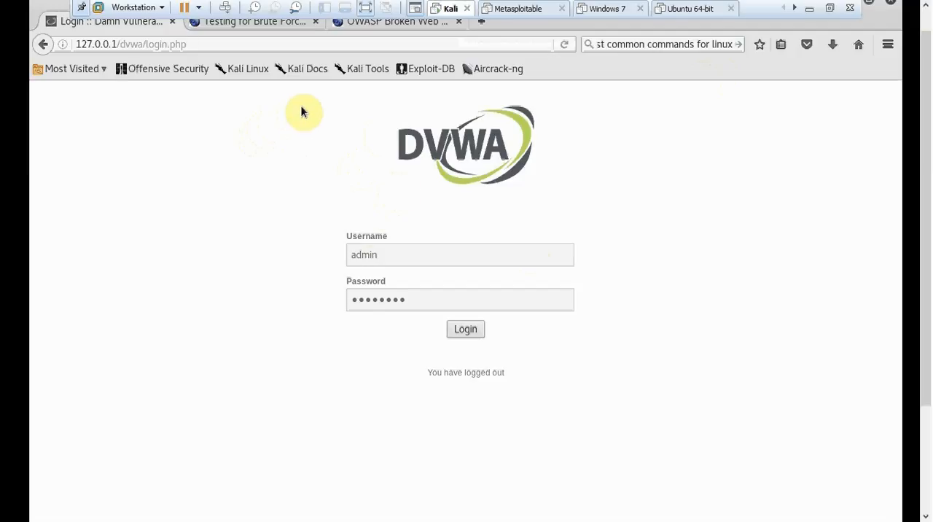
mouse_move(326, 96)
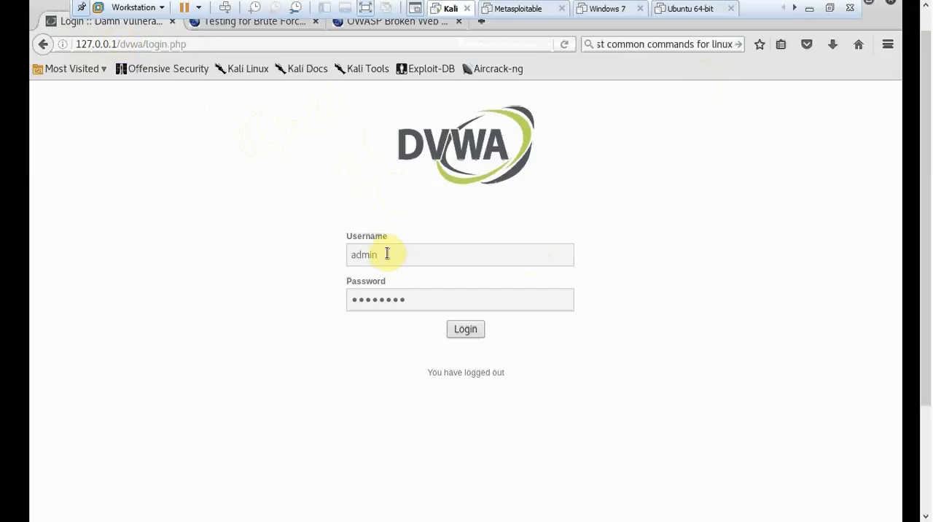
mouse_move(385, 255)
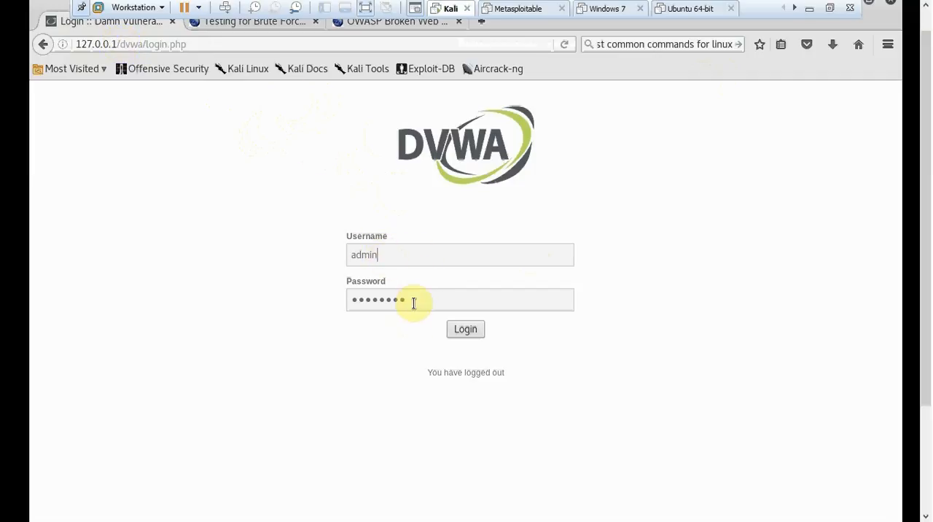
Step: Sign in with the entered credentials and land on the DVWA welcome page
left_click(466, 330)
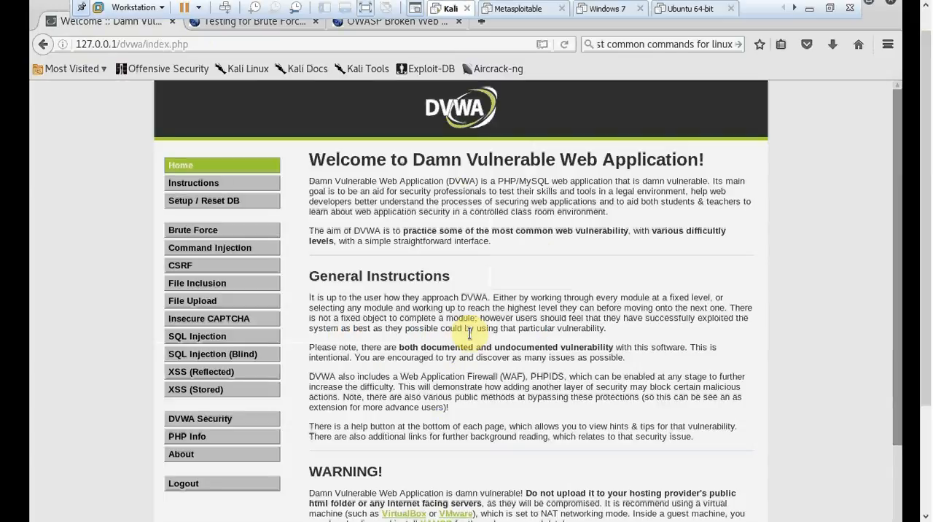
mouse_move(572, 344)
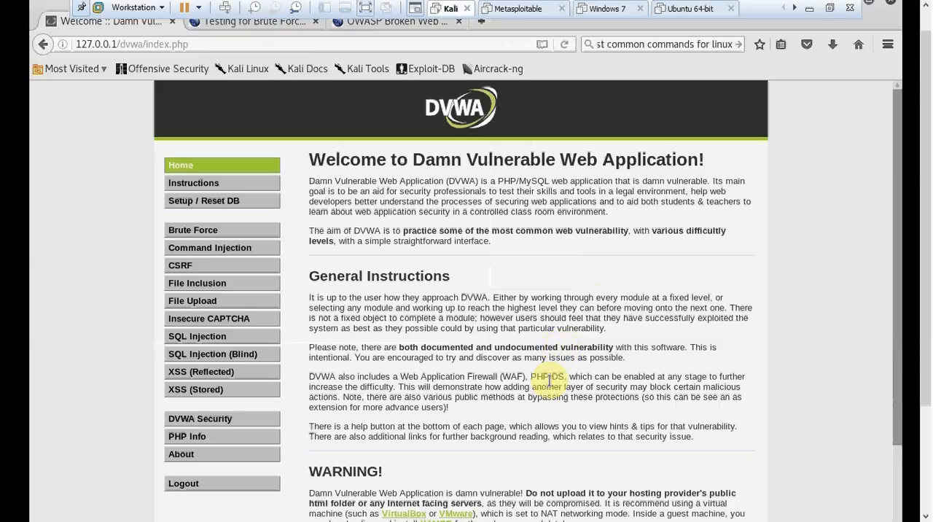
mouse_move(685, 280)
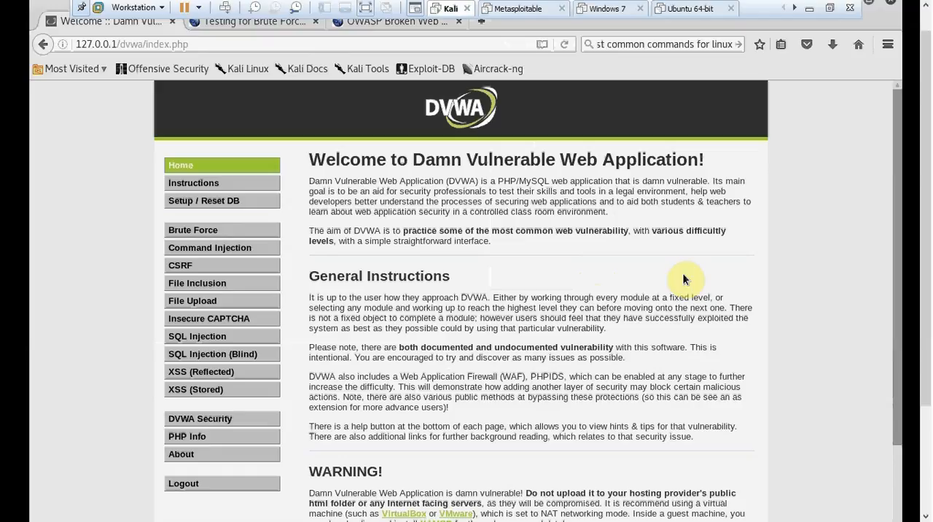
mouse_move(836, 193)
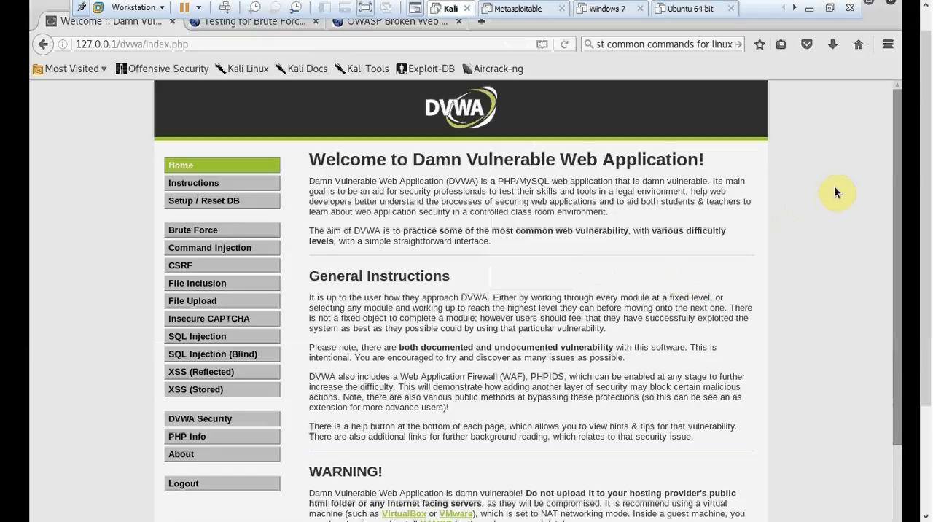
mouse_move(895, 194)
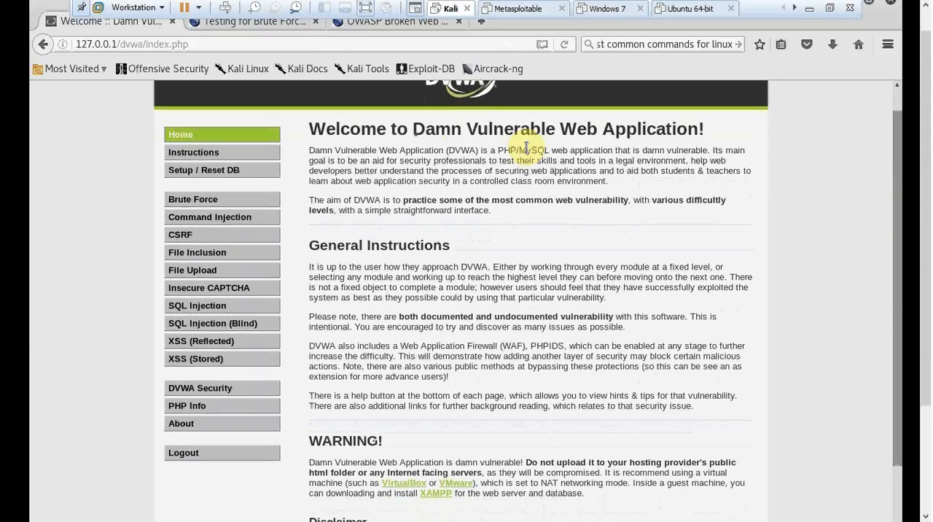
mouse_move(222, 198)
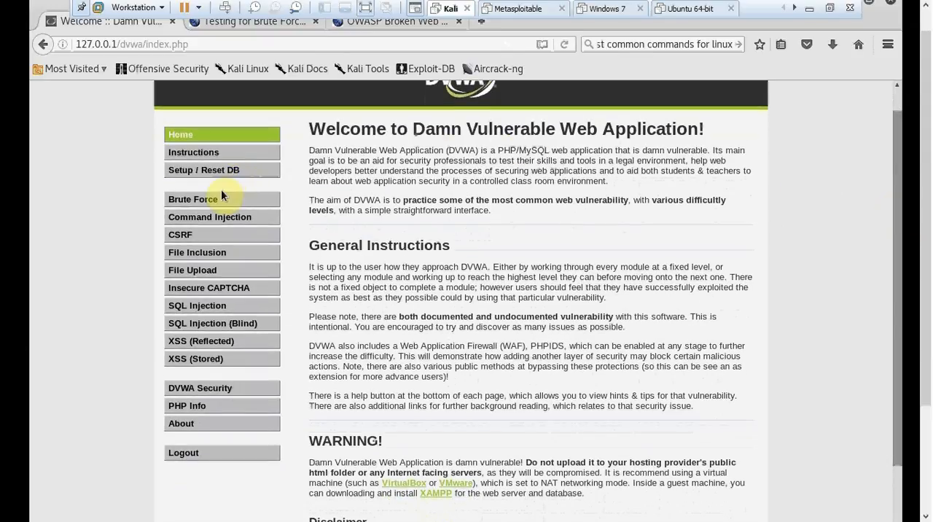
mouse_move(219, 216)
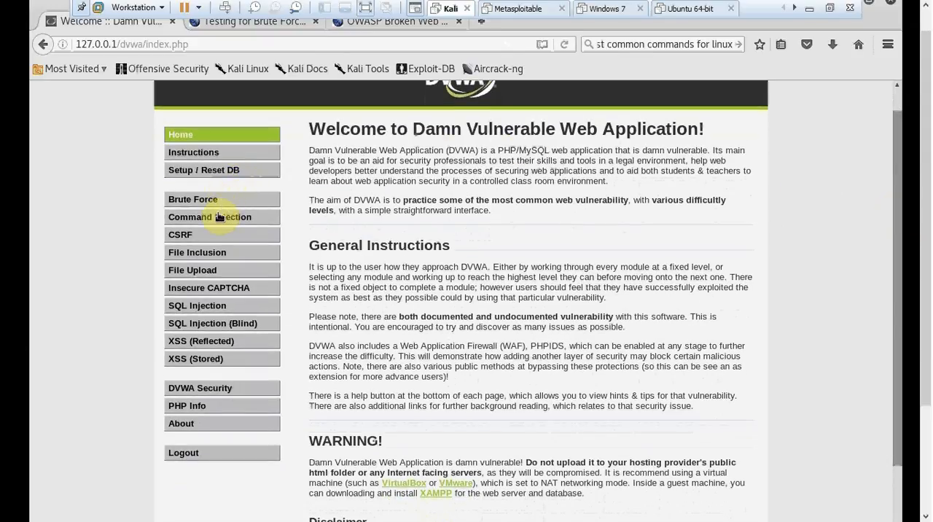
mouse_move(207, 307)
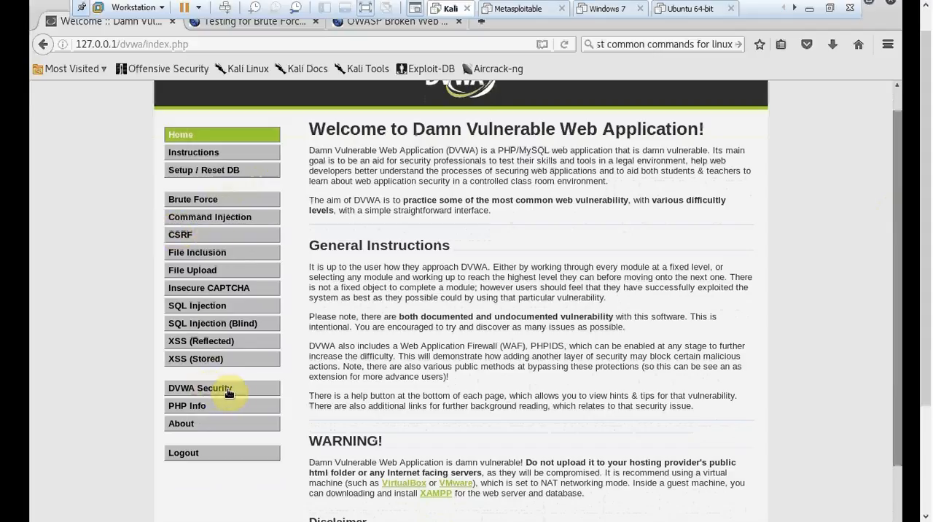
mouse_move(239, 394)
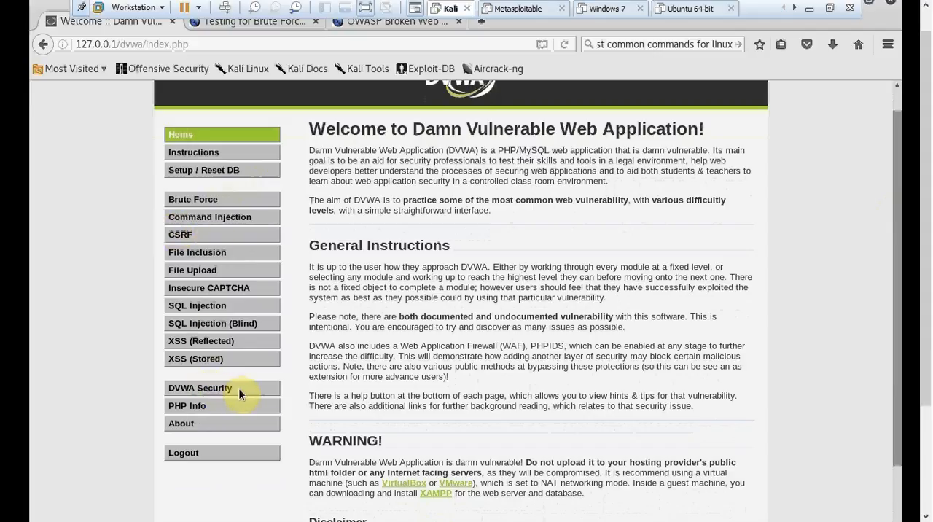
Step: Browse the DVWA Security page's Low, Medium, High and Impossible levels, leaving the level at low
left_click(201, 388)
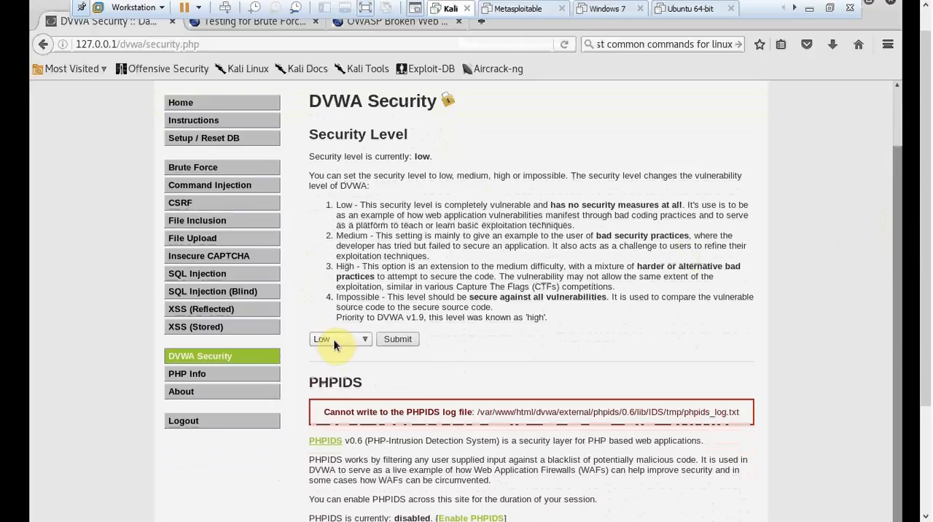
left_click(338, 338)
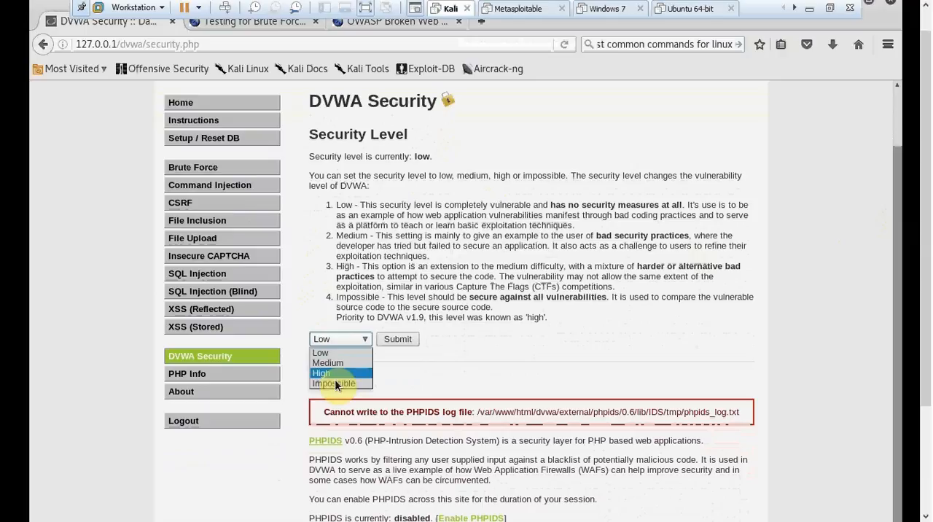
left_click(334, 383)
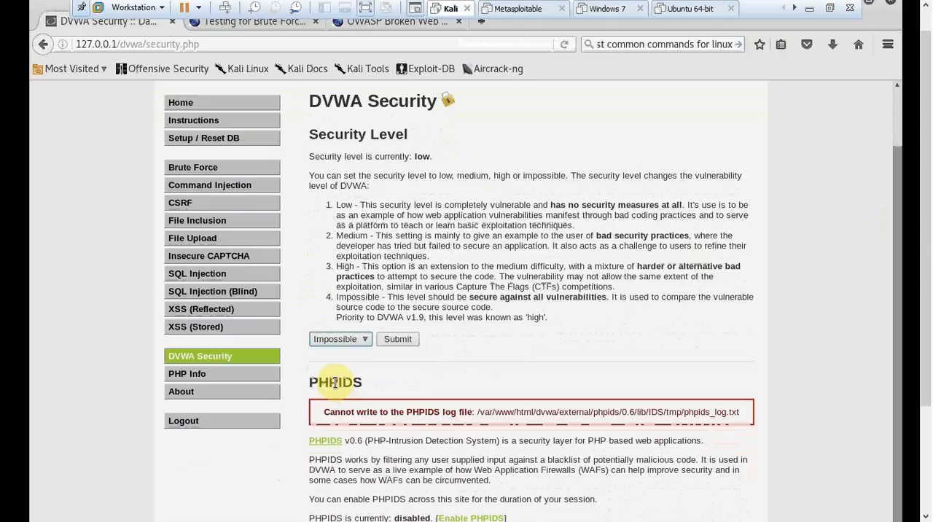
mouse_move(372, 356)
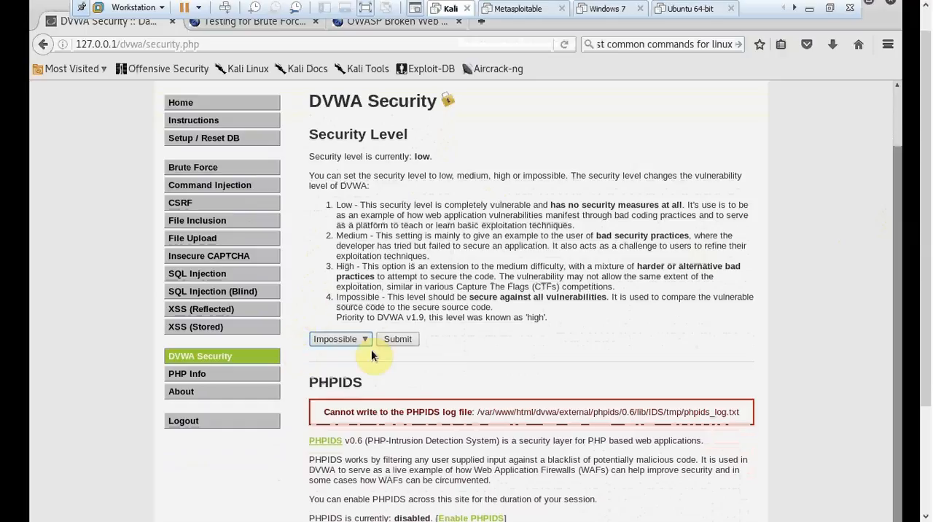
mouse_move(298, 339)
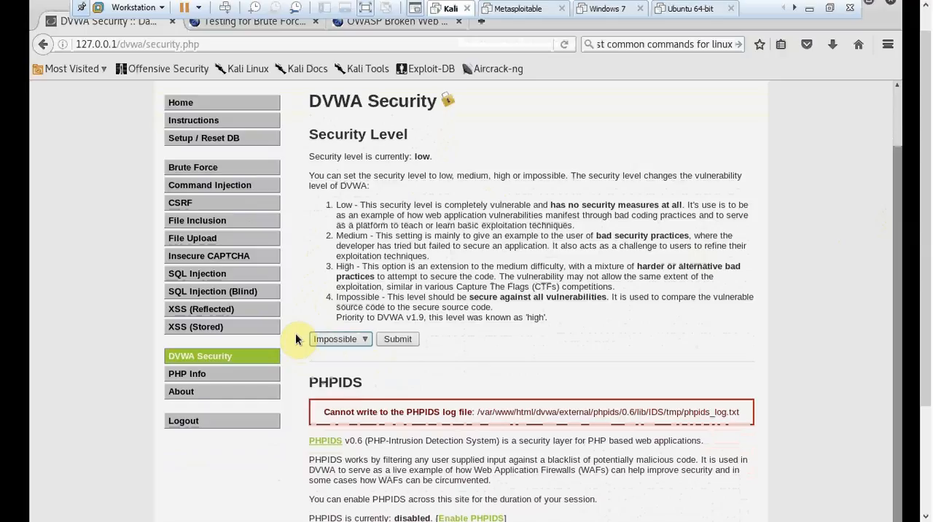
mouse_move(317, 309)
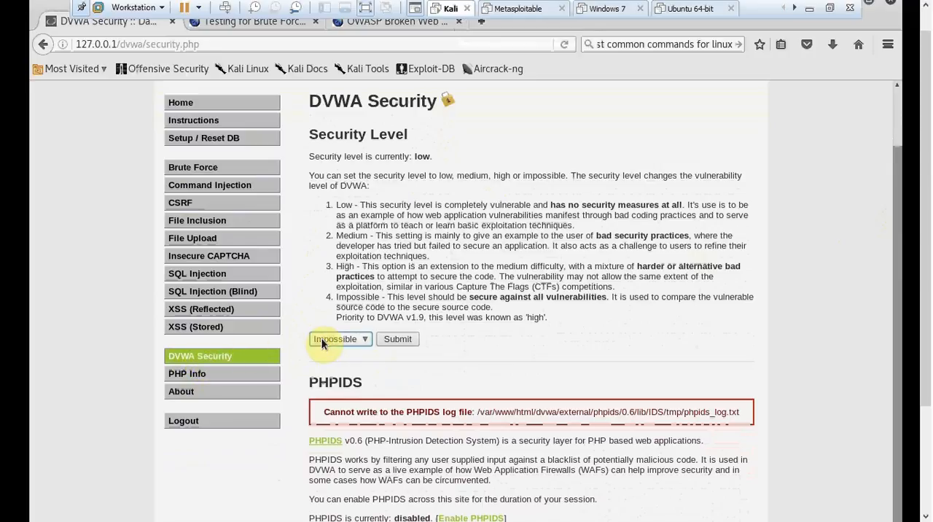
left_click(338, 338)
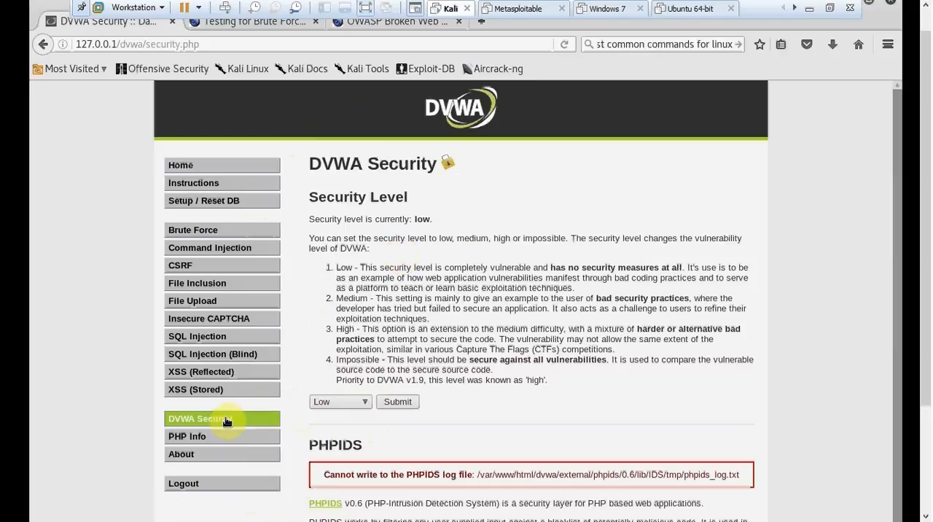
mouse_move(321, 403)
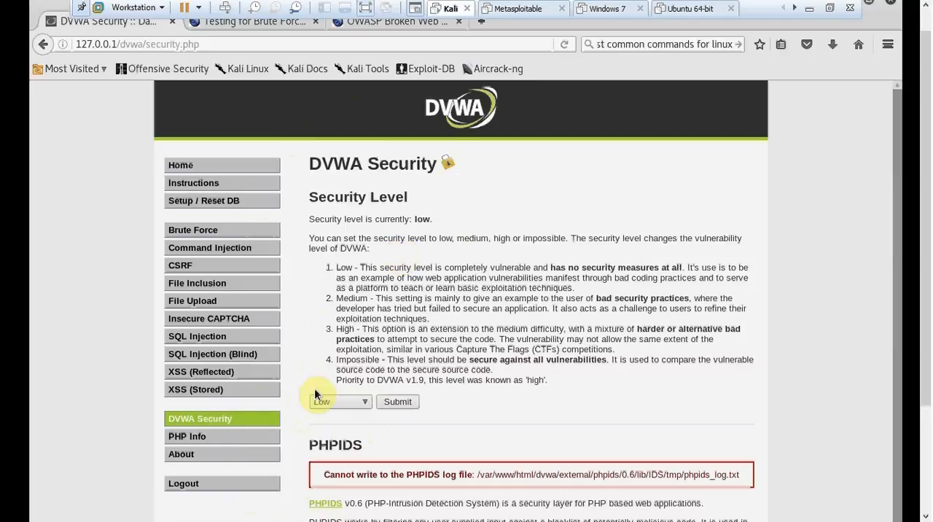
mouse_move(252, 301)
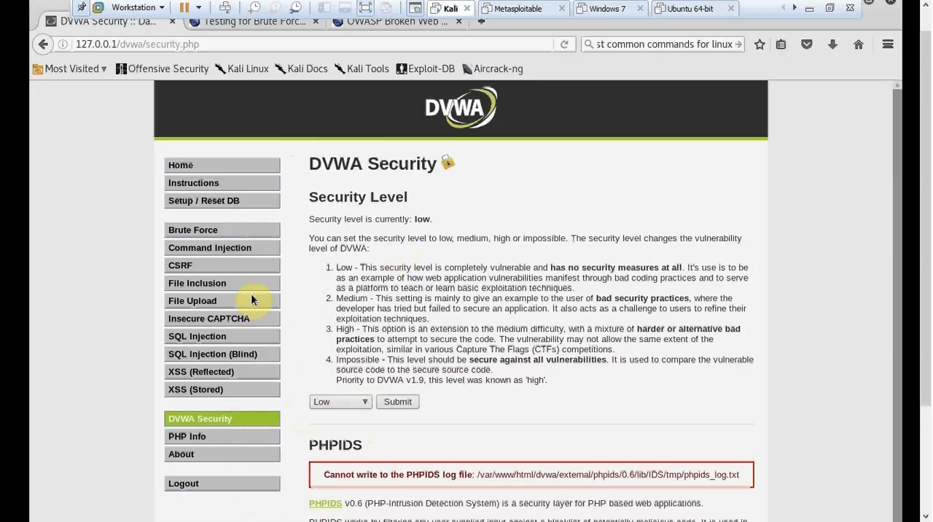
mouse_move(177, 234)
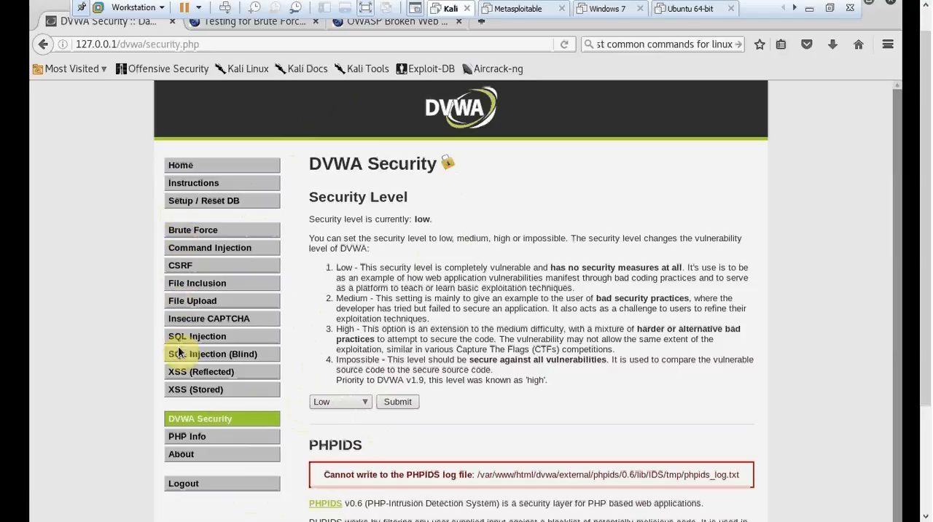
mouse_move(181, 314)
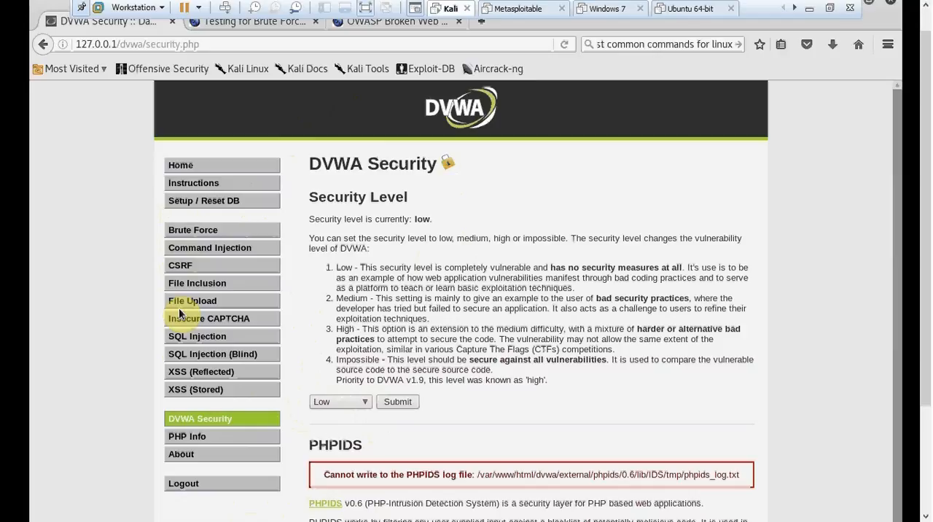
mouse_move(201, 235)
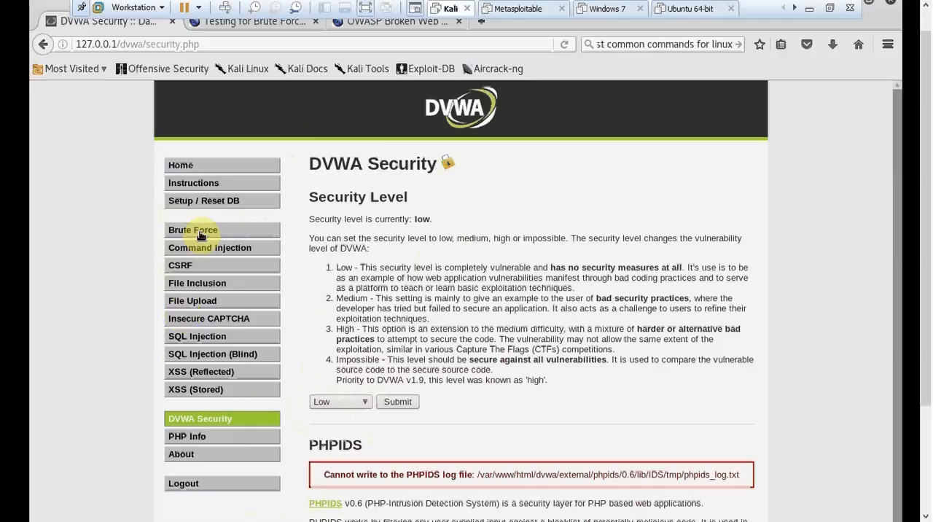
mouse_move(236, 235)
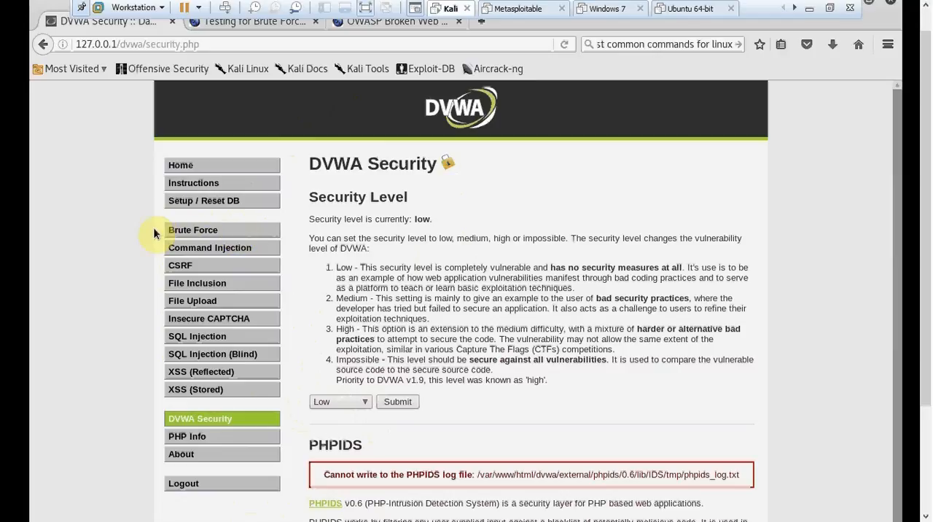
mouse_move(254, 222)
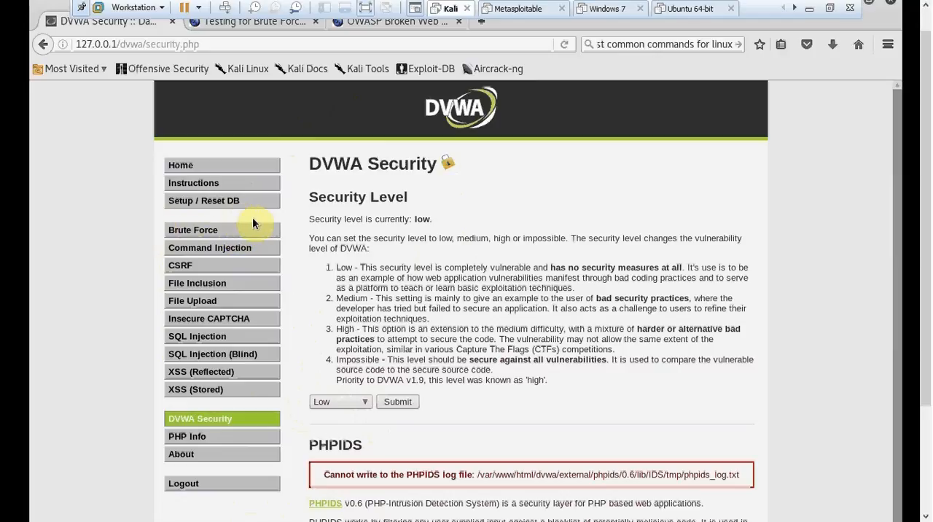
mouse_move(255, 221)
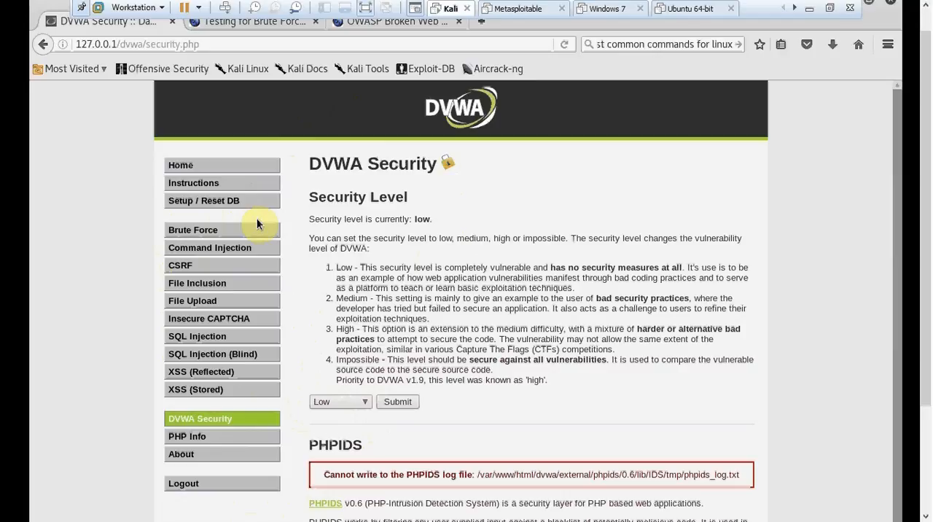
mouse_move(225, 251)
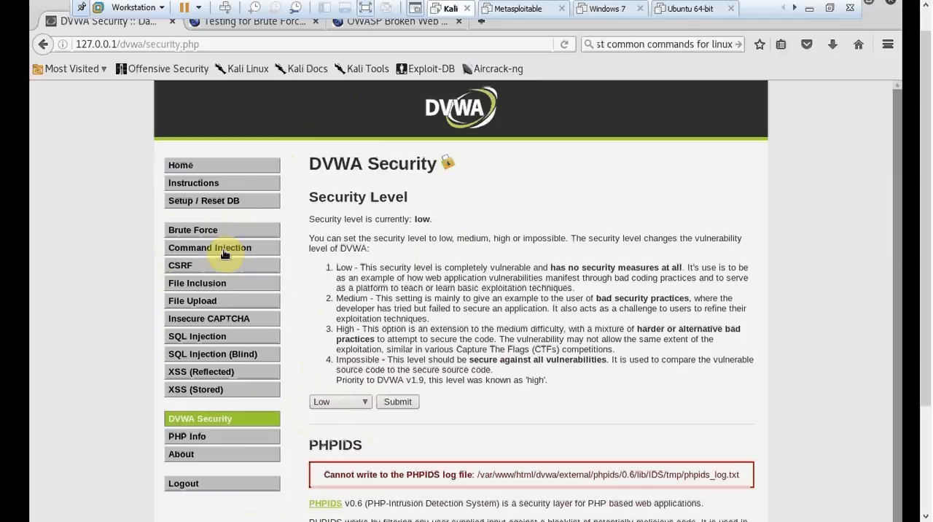
Step: Go to the Command Injection exercise from the left-hand menu
left_click(210, 248)
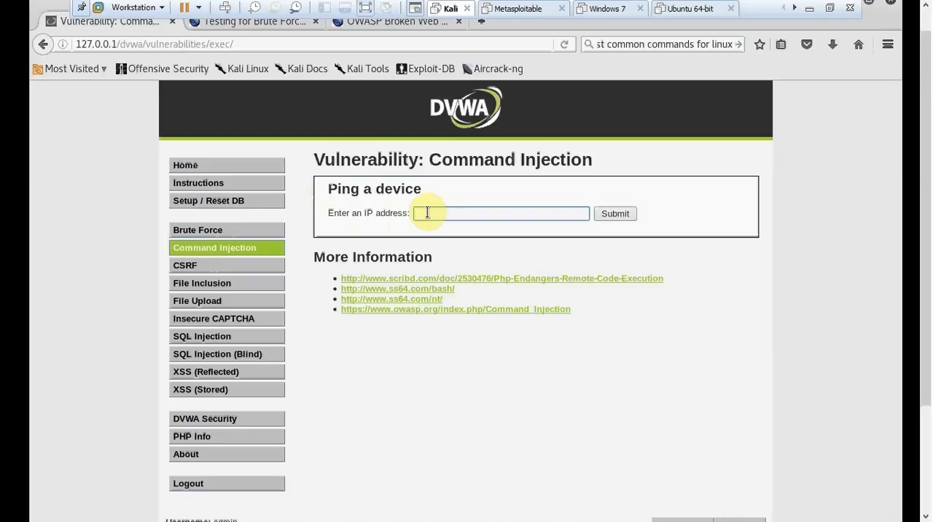
Step: Ping 192.168.0.1 from the form and get four successful replies
left_click(501, 213)
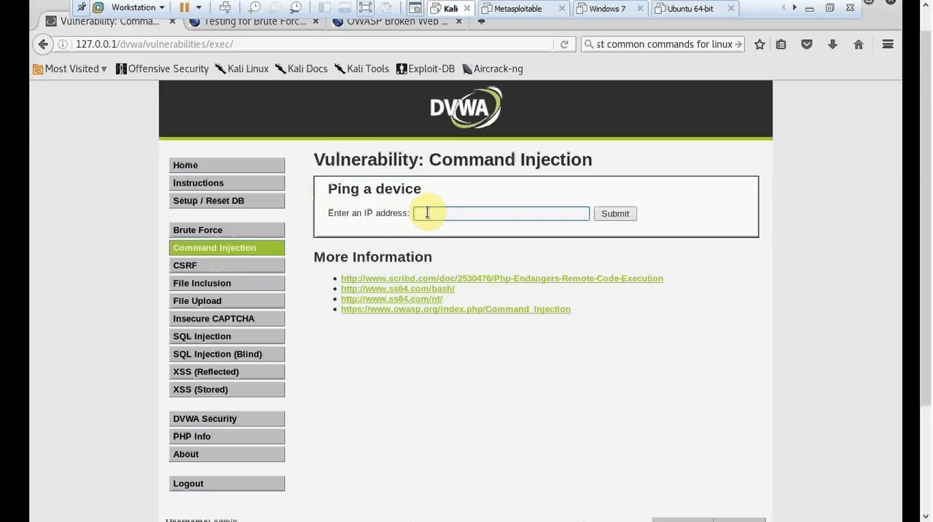
type("192.168.0.1")
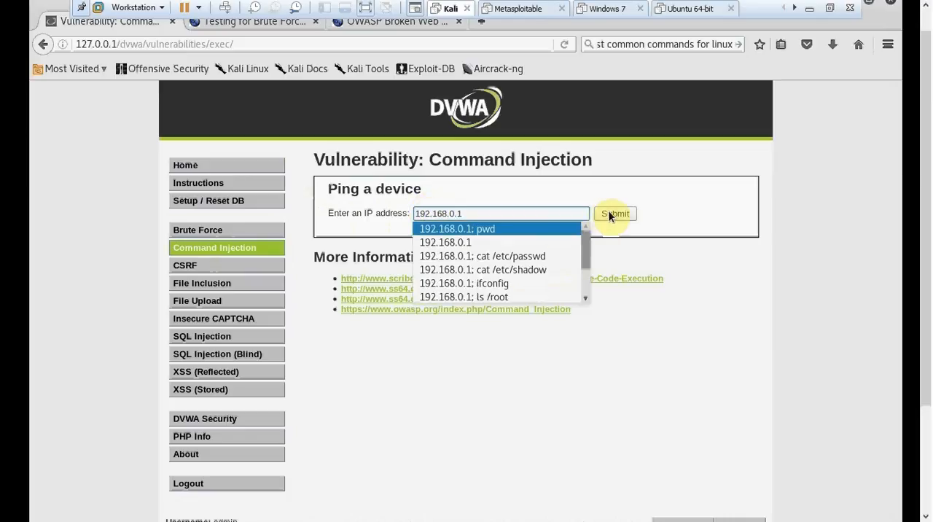
left_click(615, 213)
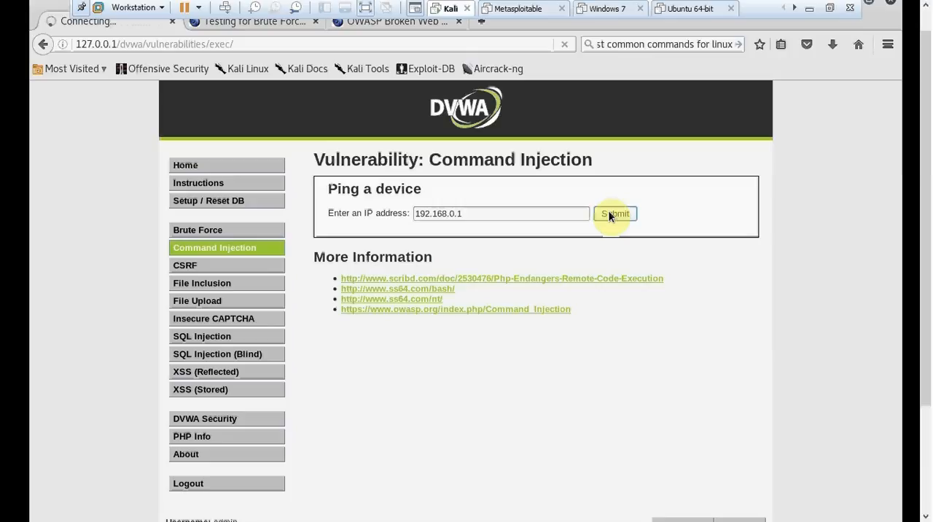
left_click(615, 213)
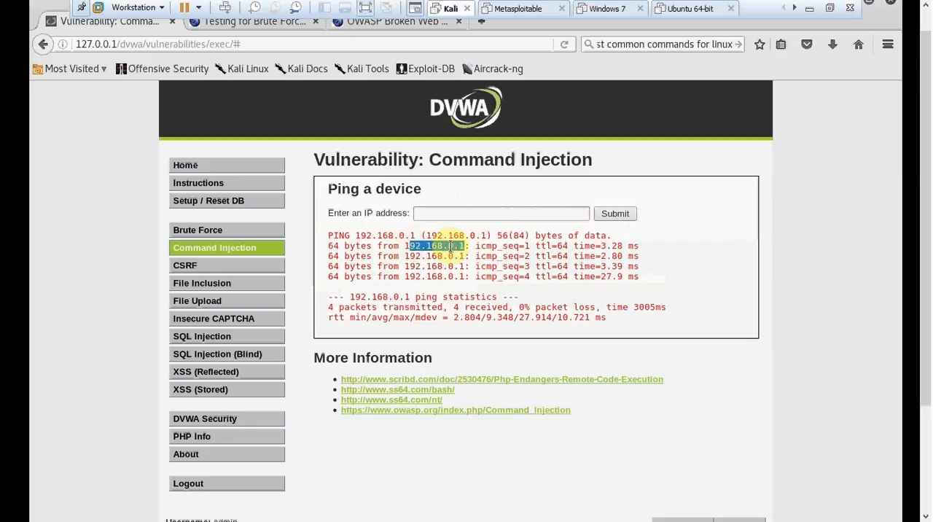
mouse_move(314, 310)
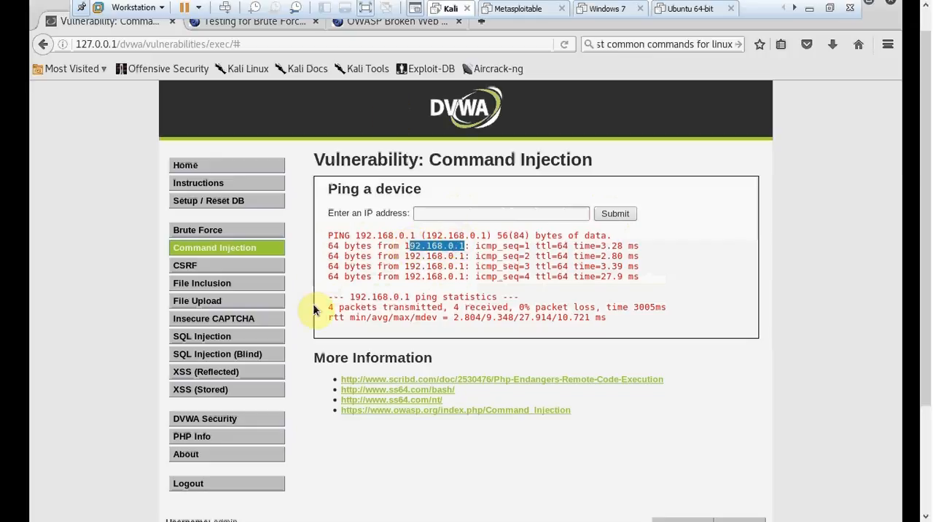
mouse_move(323, 248)
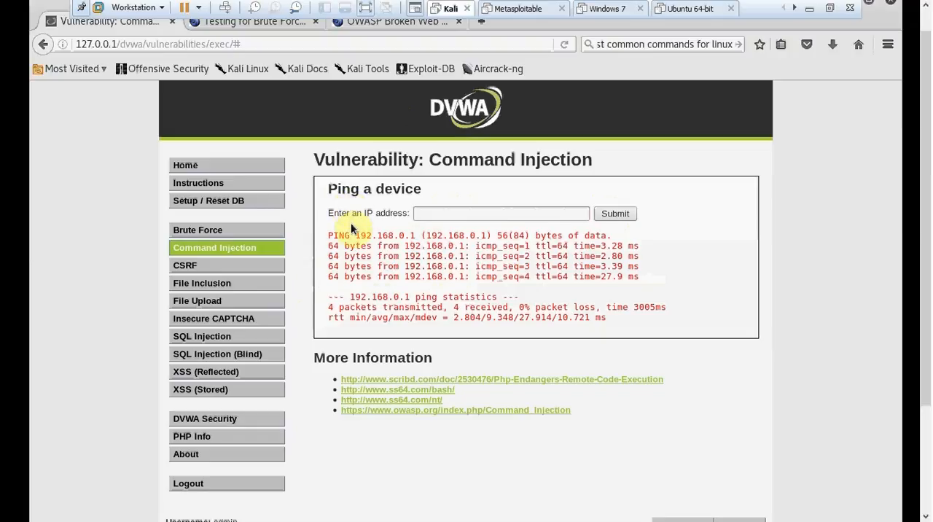
mouse_move(751, 204)
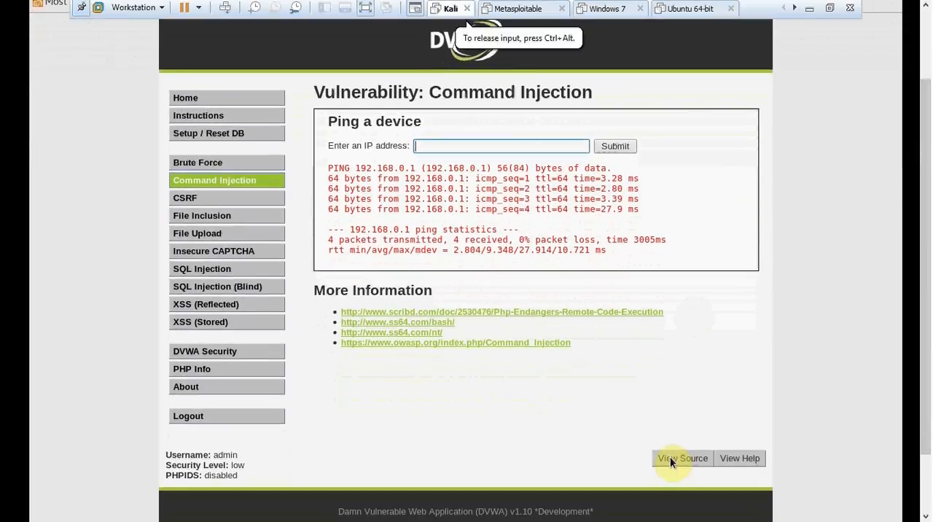
mouse_move(407, 225)
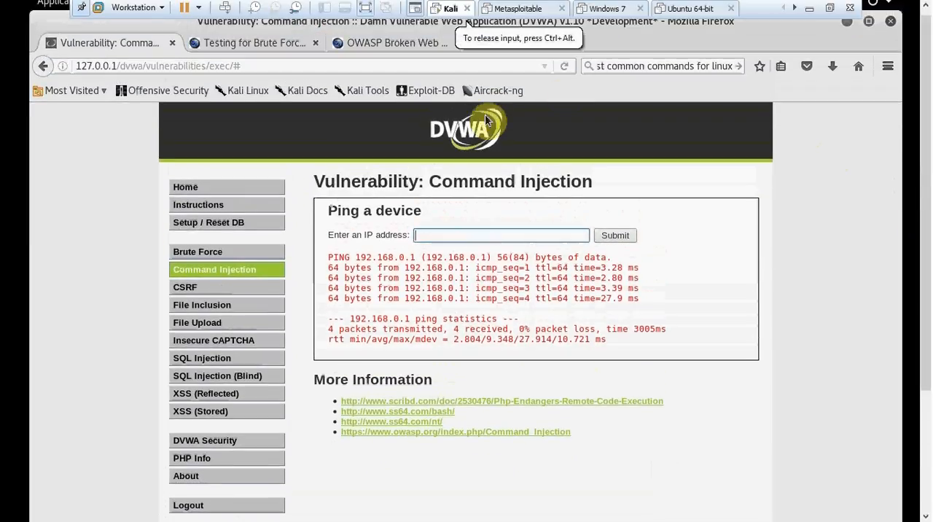
mouse_move(470, 161)
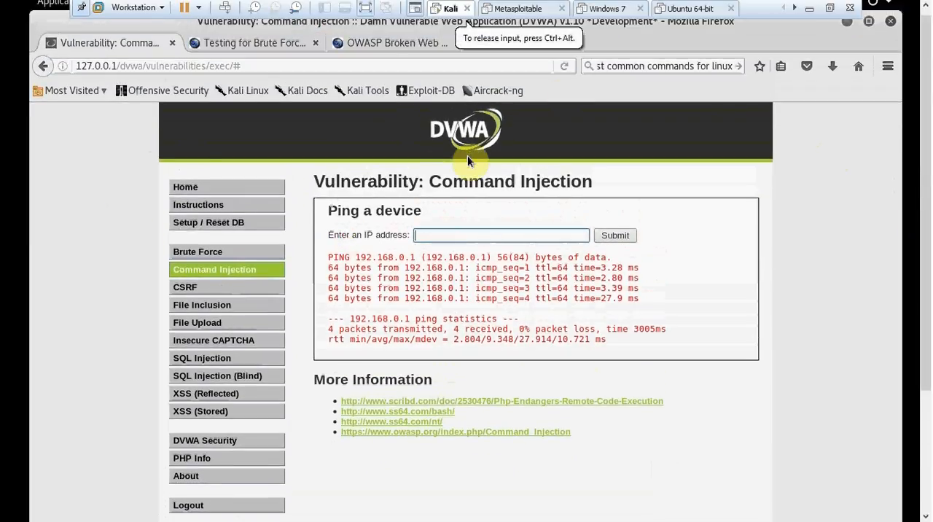
mouse_move(621, 124)
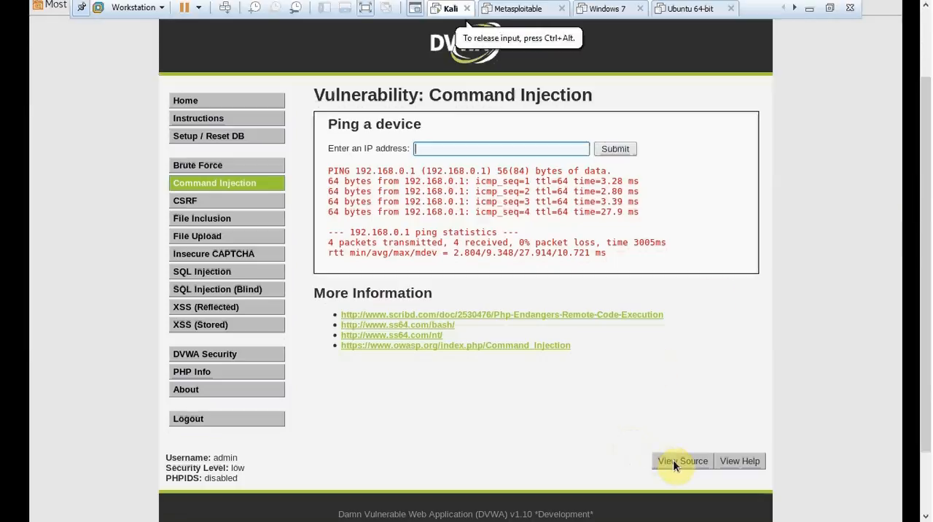
mouse_move(300, 125)
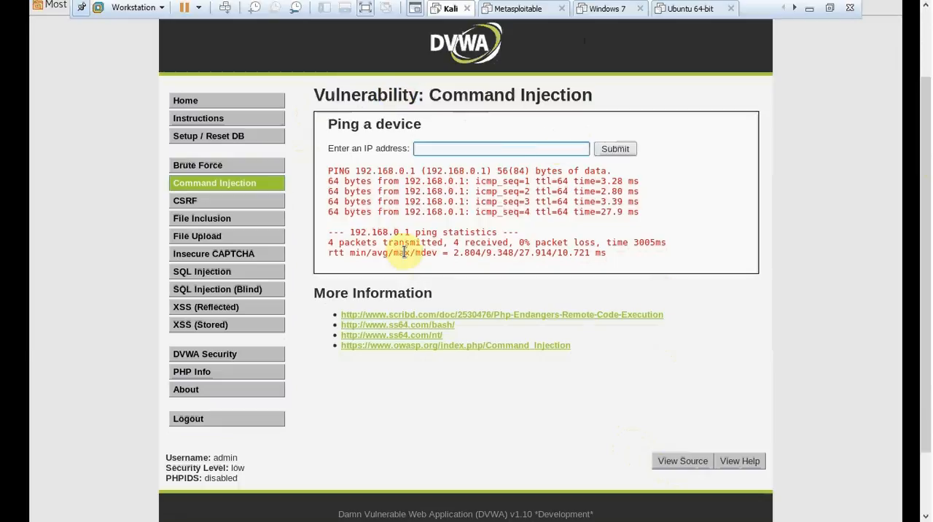
mouse_move(648, 166)
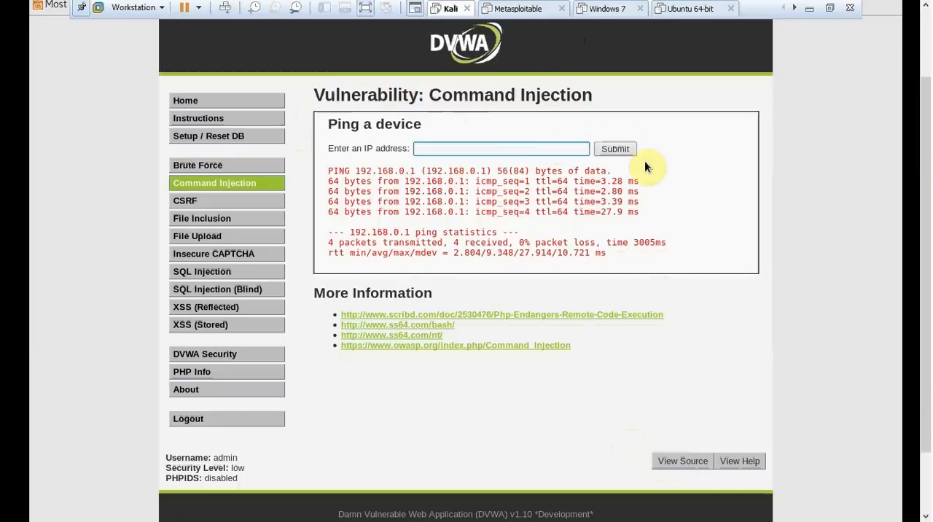
Step: Bring up the PHP source code of the Command Injection exercise
left_click(502, 149)
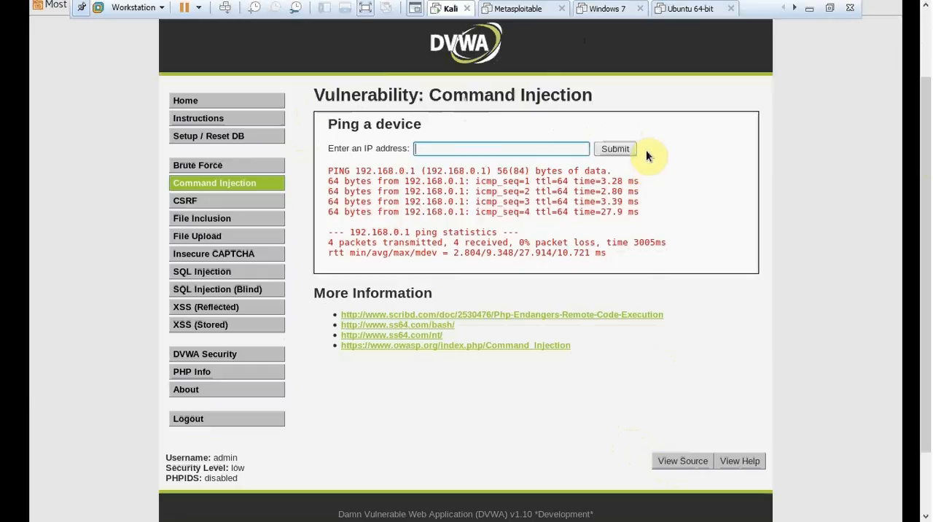
mouse_move(589, 102)
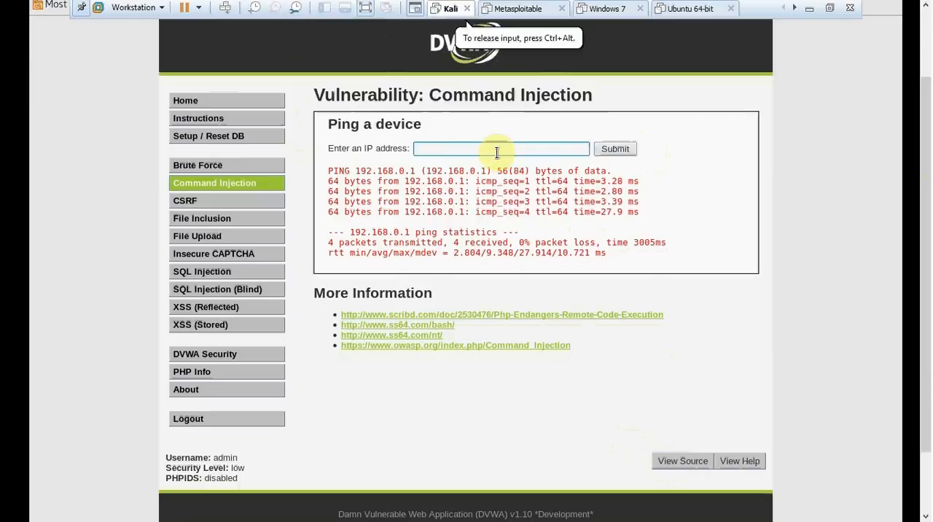
mouse_move(318, 163)
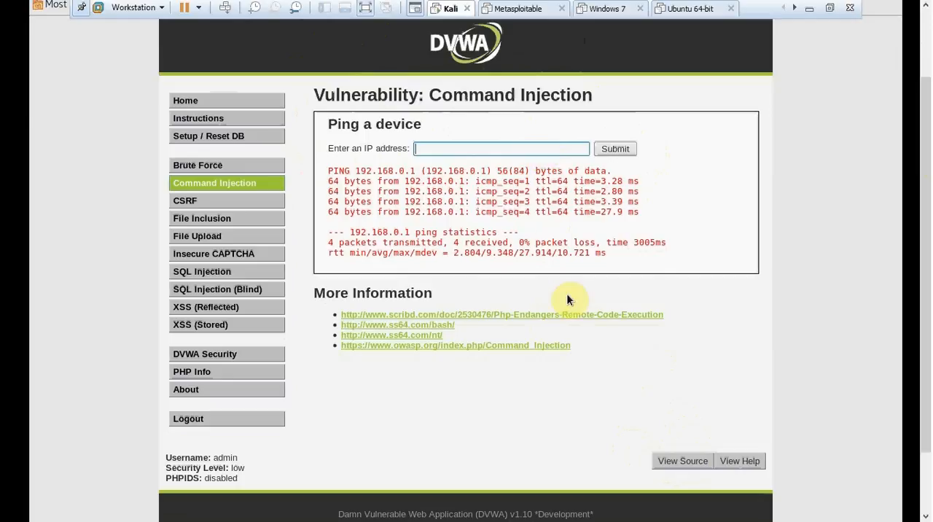
mouse_move(659, 510)
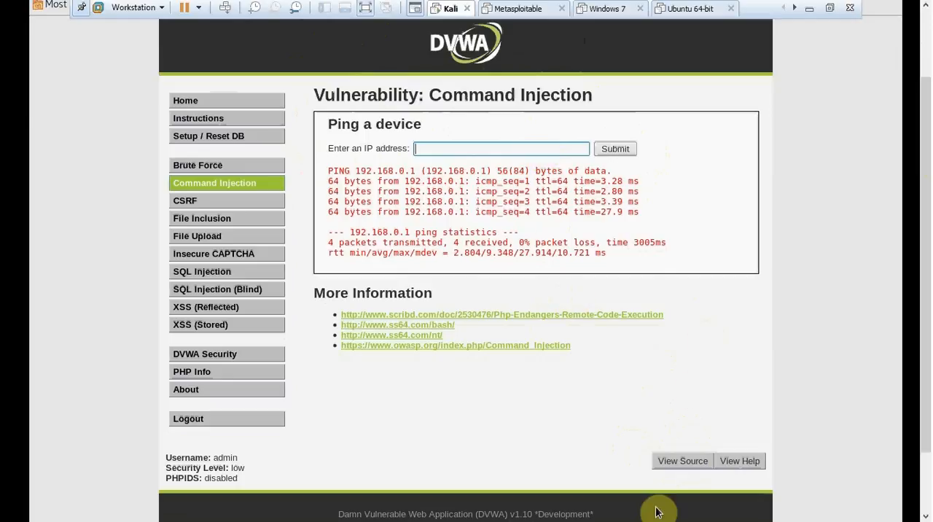
left_click(682, 460)
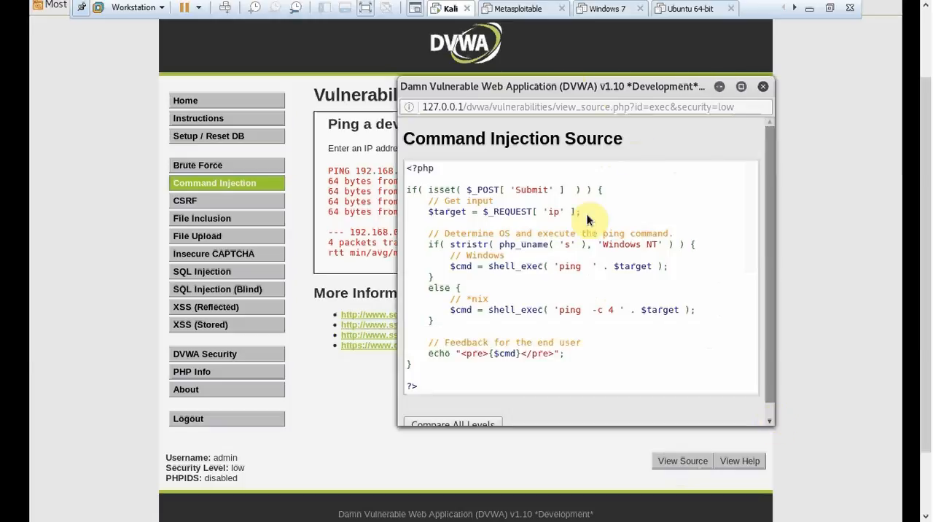
left_click_drag(583, 86, 605, 149)
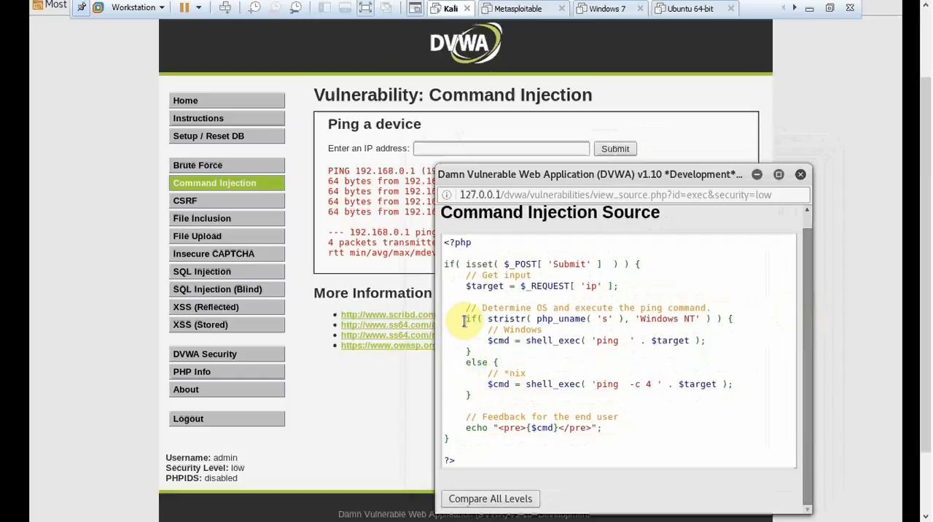
mouse_move(551, 334)
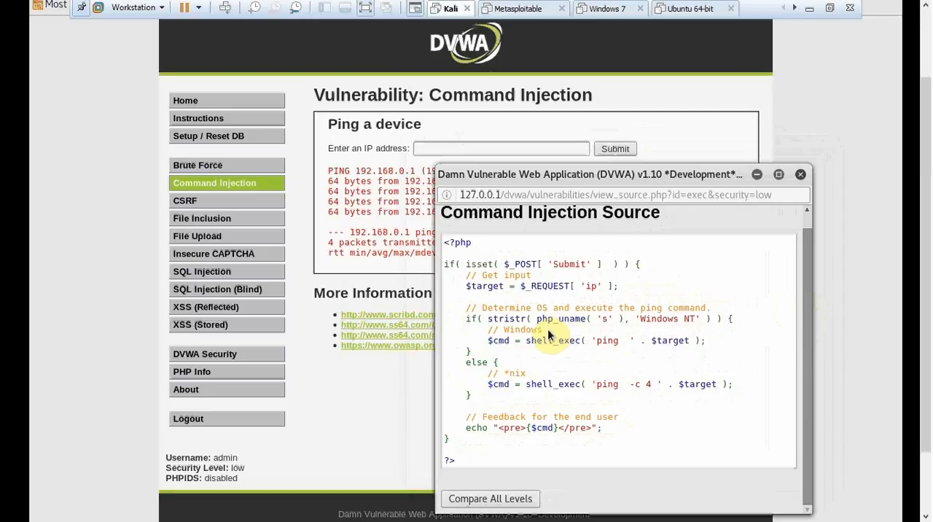
double_click(519, 329)
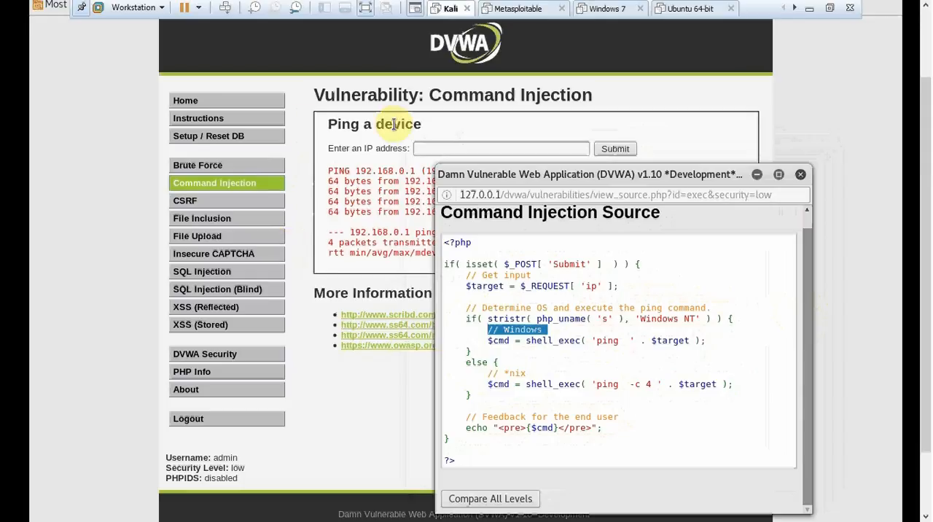
mouse_move(376, 237)
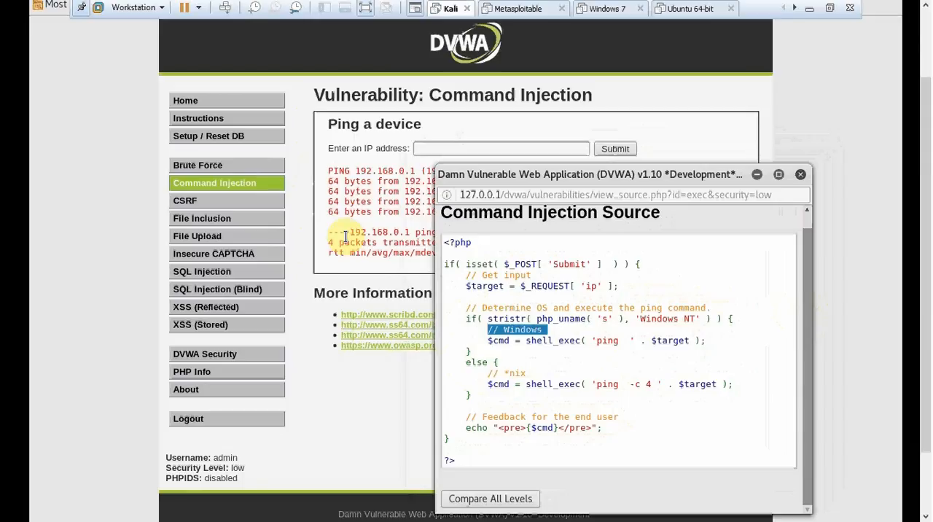
mouse_move(489, 385)
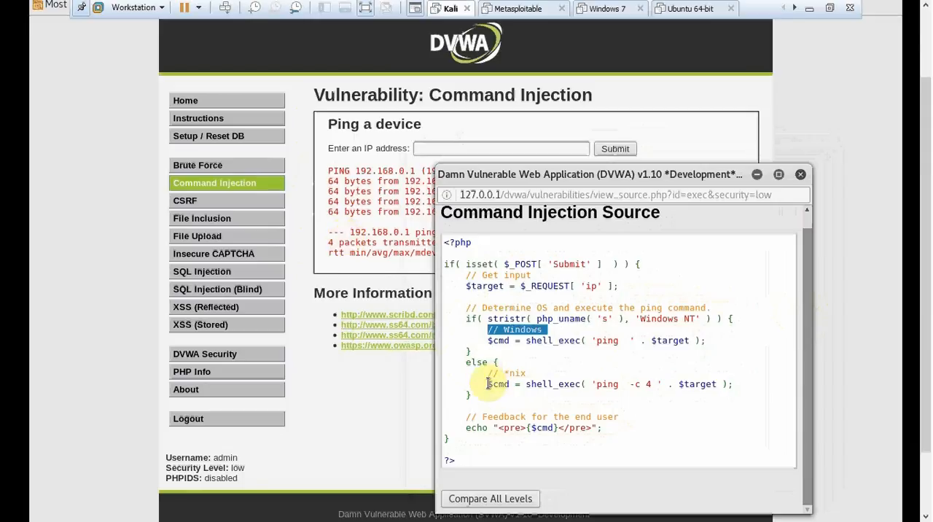
double_click(513, 373)
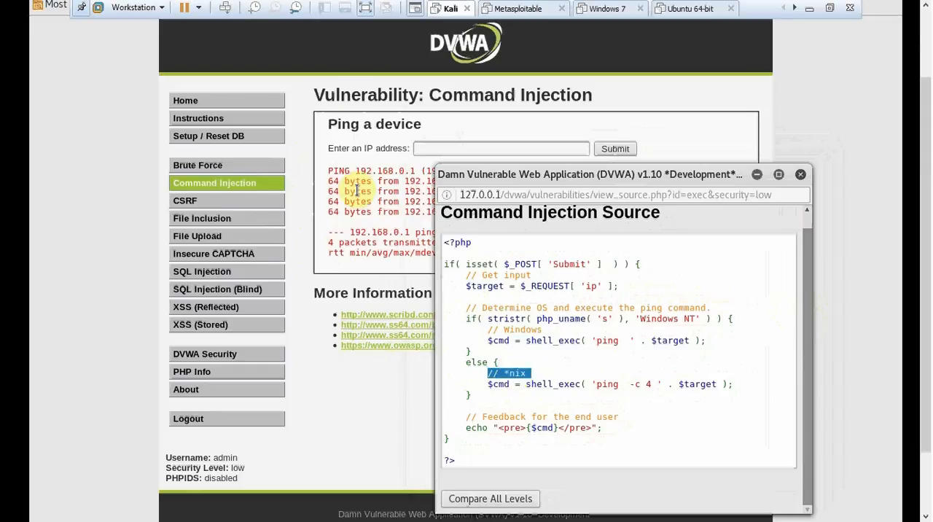
mouse_move(499, 420)
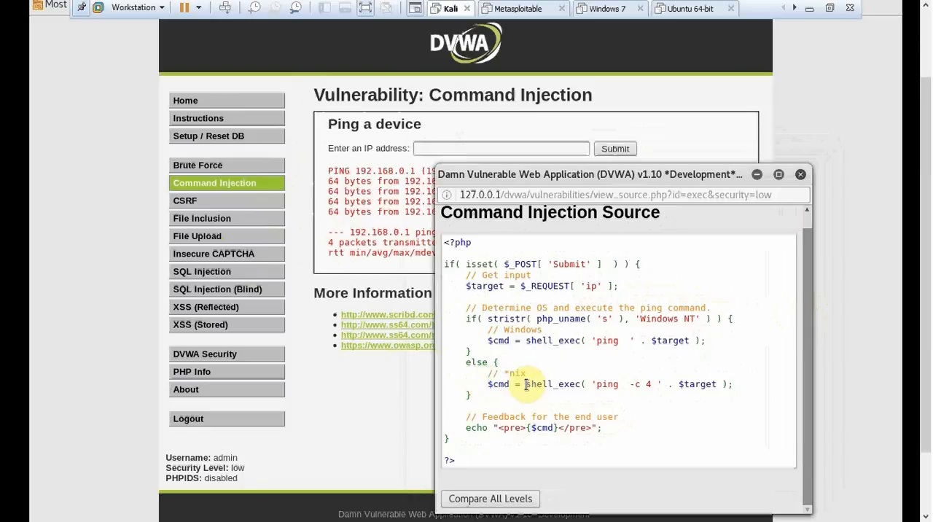
double_click(553, 385)
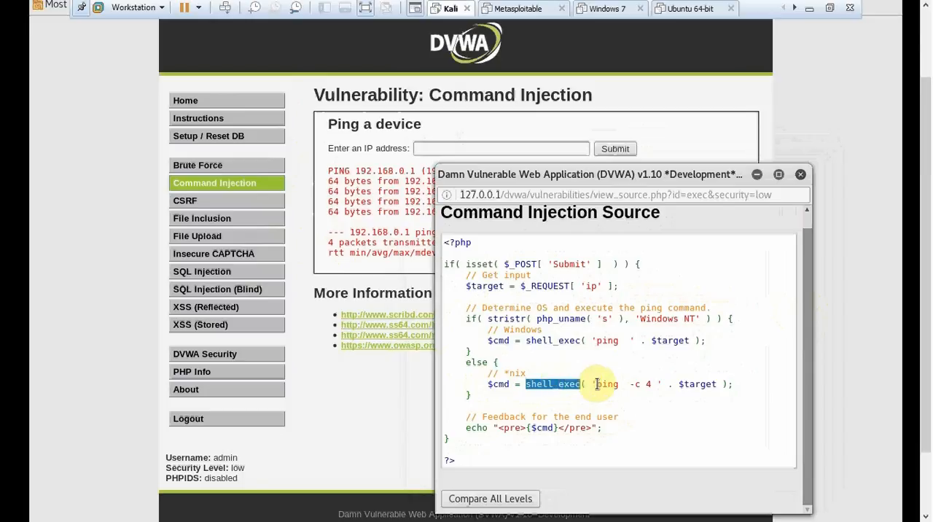
double_click(606, 385)
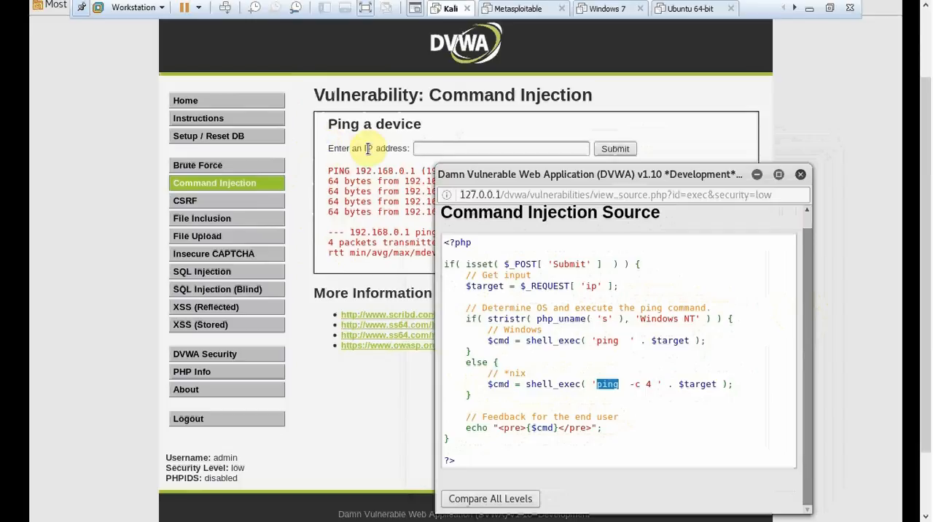
mouse_move(334, 140)
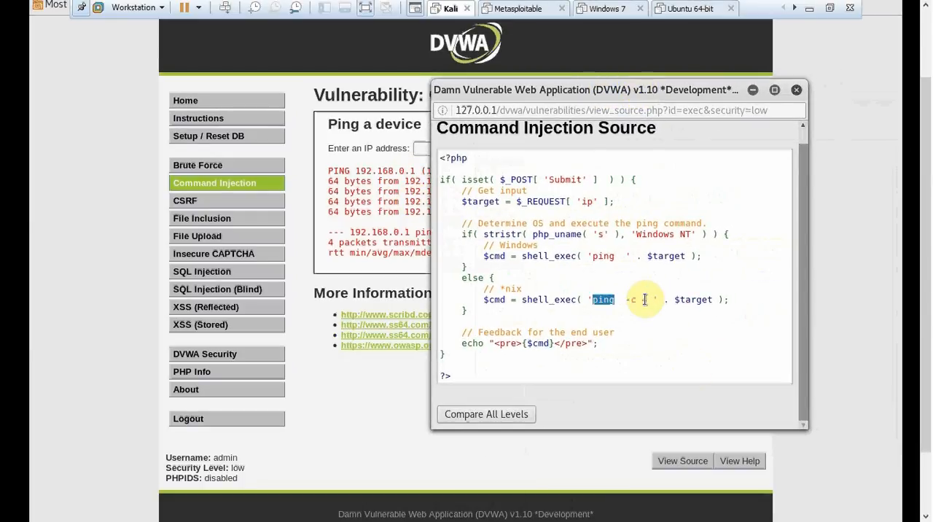
mouse_move(647, 299)
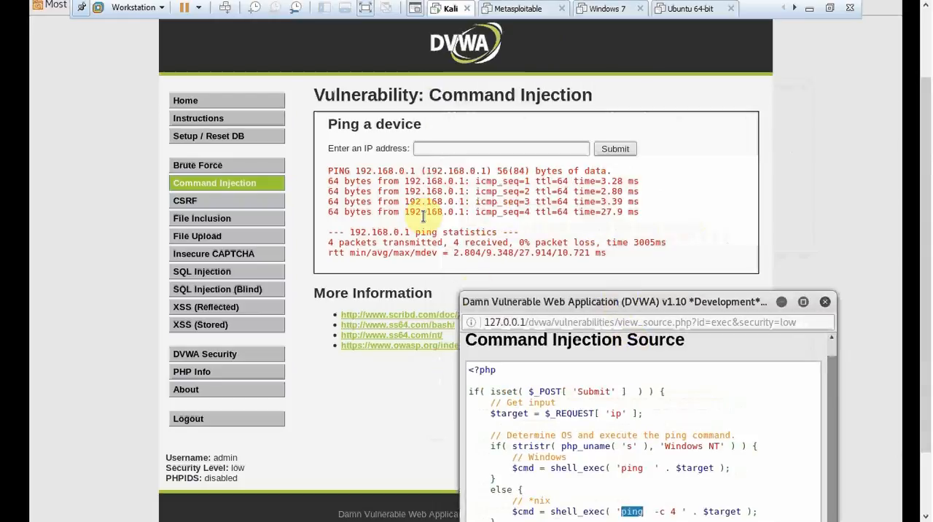
mouse_move(481, 146)
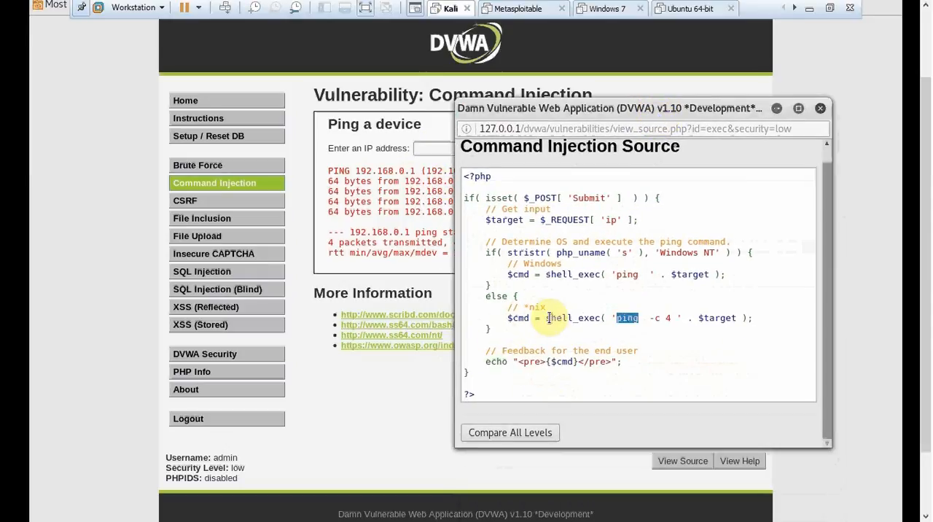
mouse_move(593, 316)
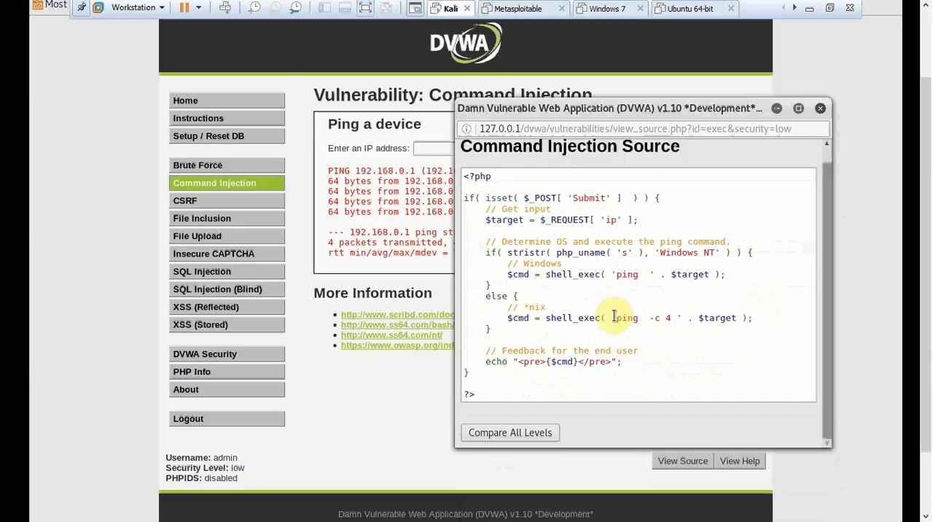
mouse_move(755, 318)
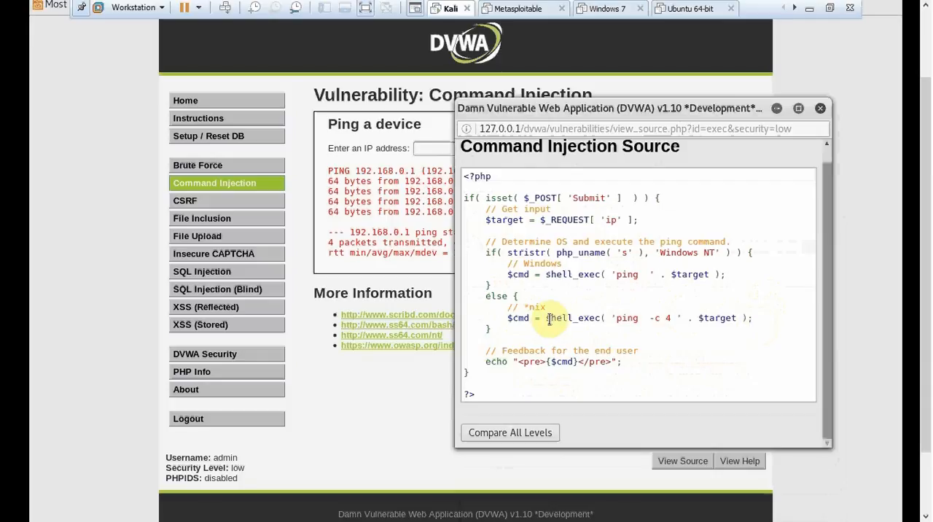
mouse_move(602, 315)
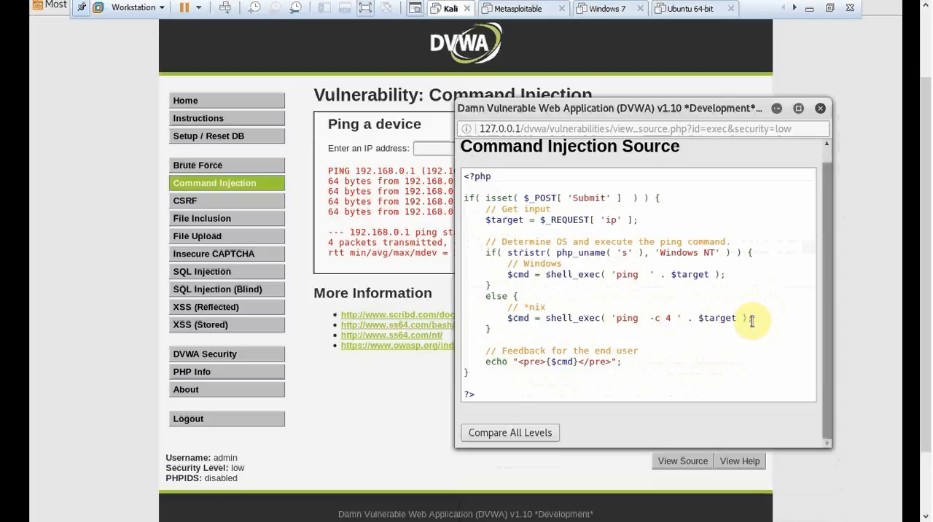
mouse_move(755, 324)
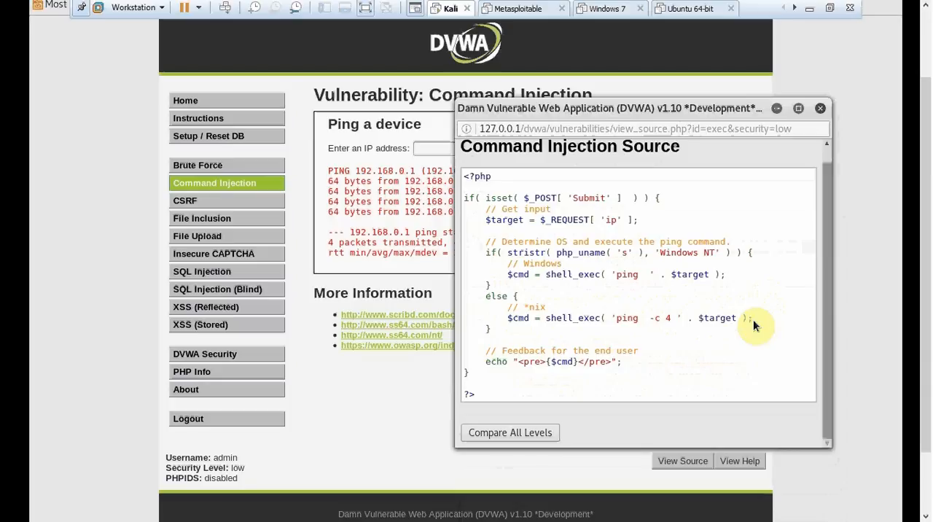
mouse_move(779, 356)
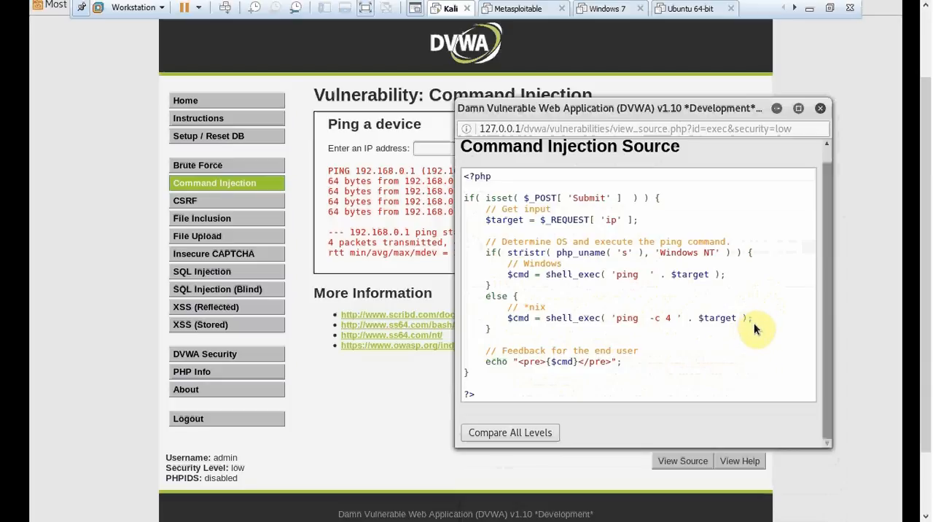
mouse_move(653, 138)
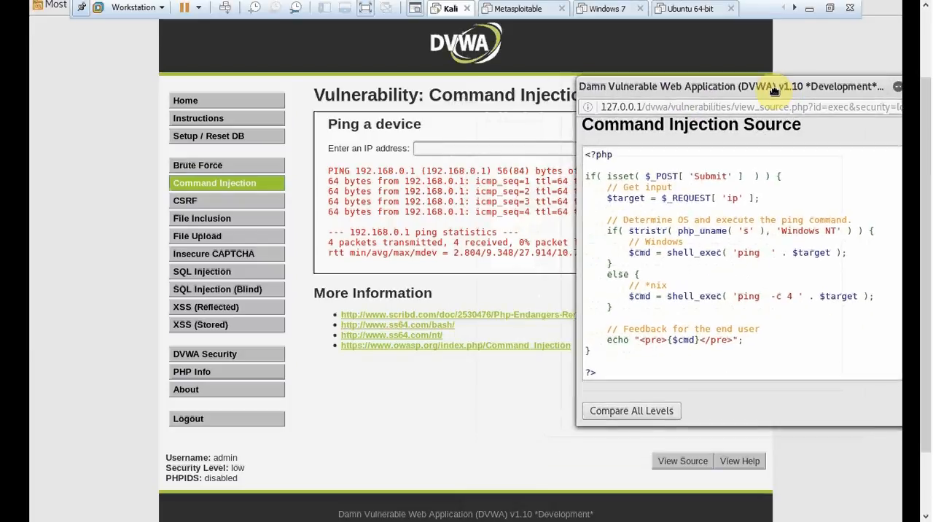
Step: Enter 192.168.0.1 again in the IP address field of the ping form
left_click(898, 86)
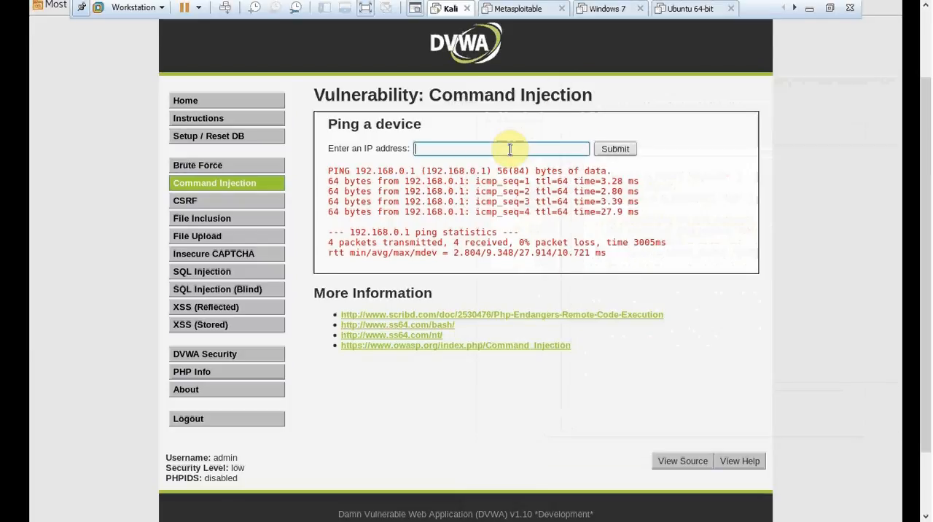
type("192.168.0.1")
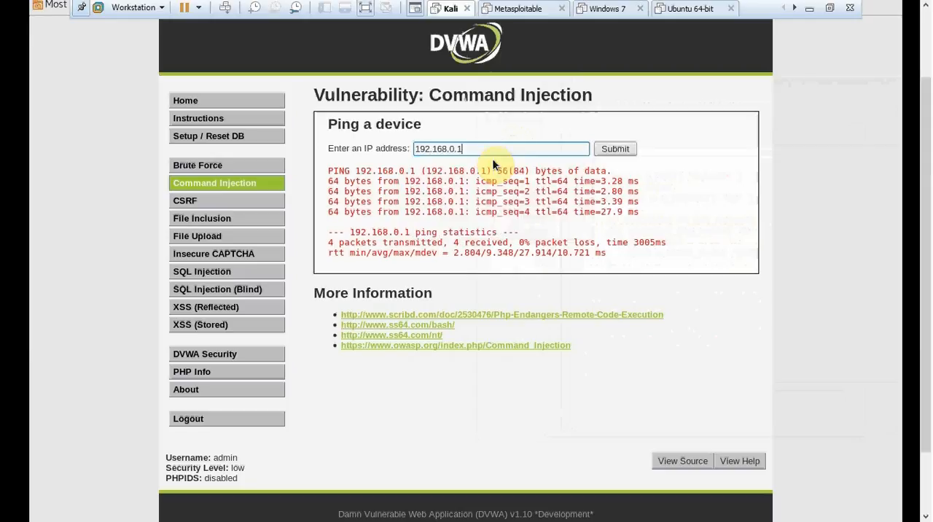
mouse_move(672, 215)
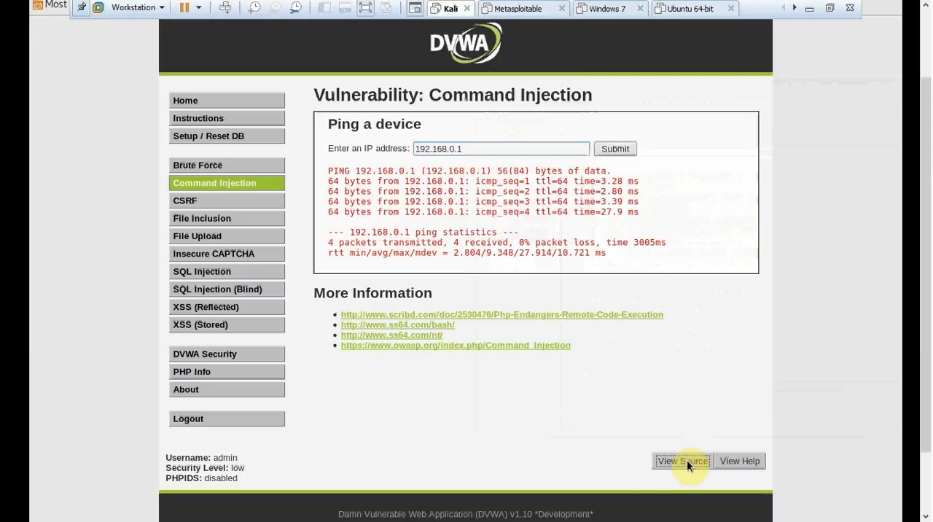
Step: Highlight $target appended to the ping in the source, then set the address to '192.168.0.1; pwd'
left_click(682, 461)
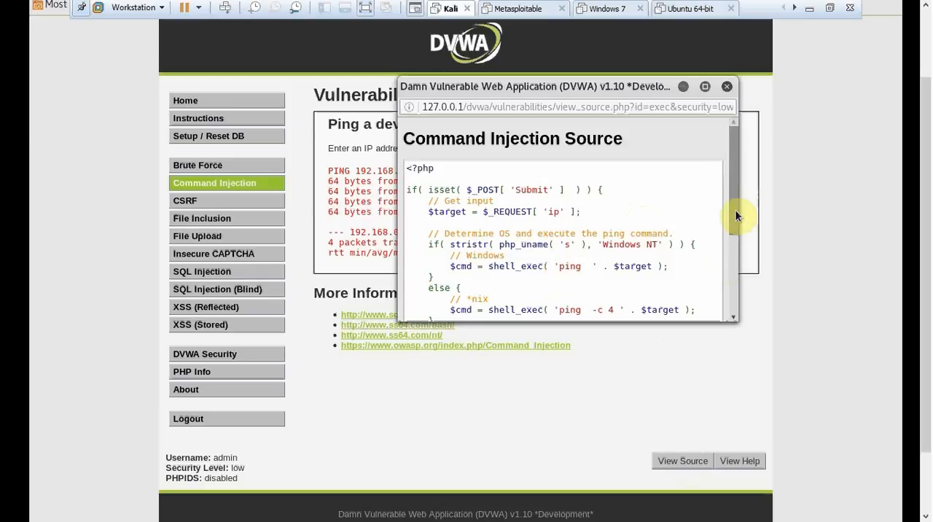
scroll("down", 3)
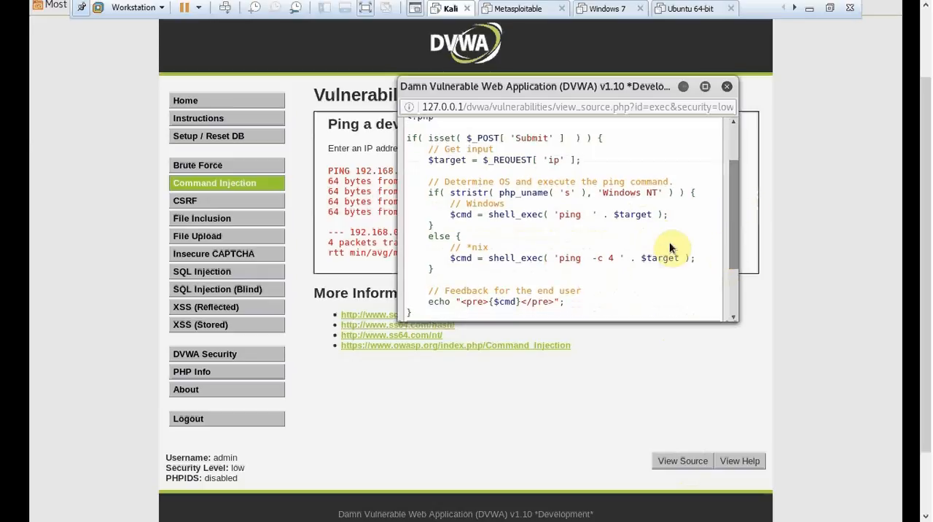
double_click(660, 257)
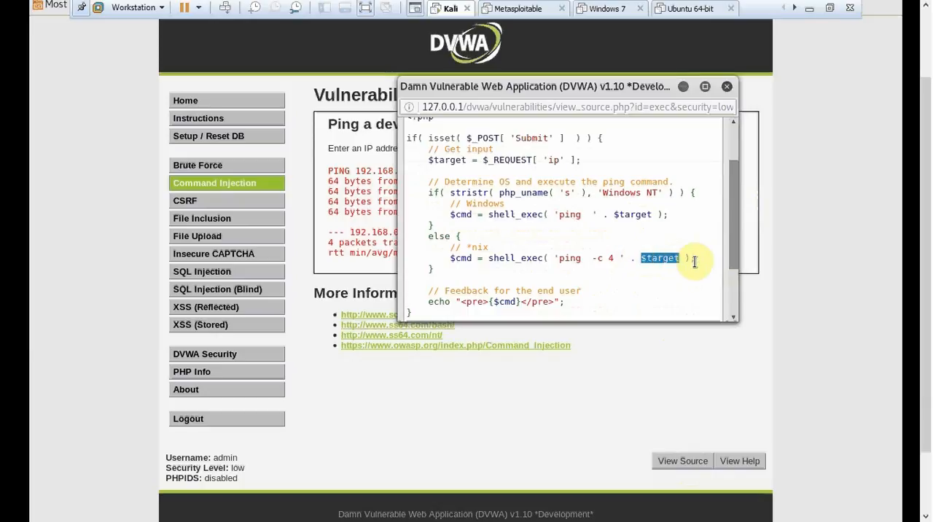
mouse_move(694, 259)
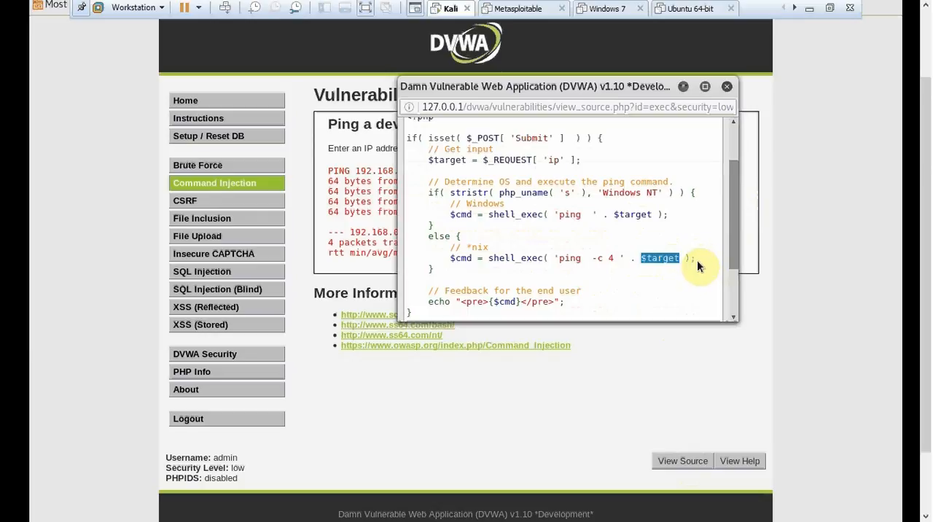
mouse_move(697, 261)
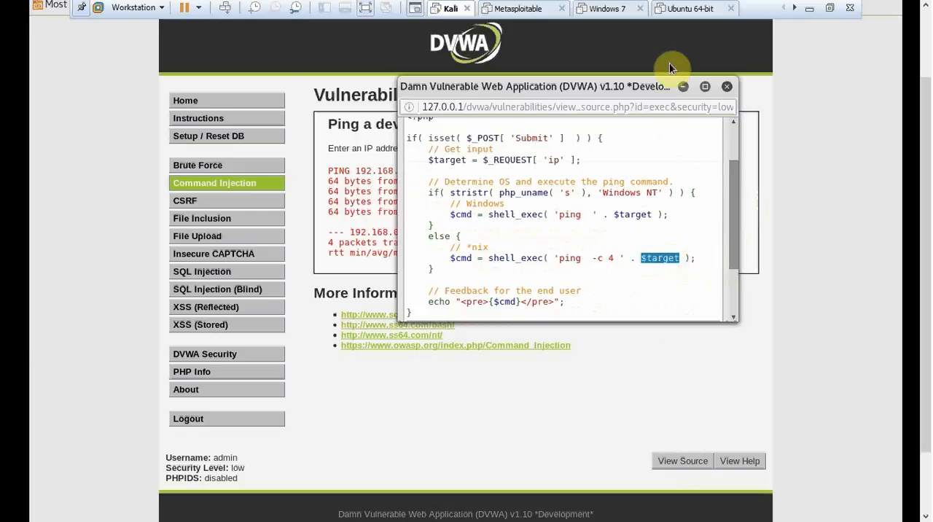
left_click(726, 86)
type("192.168.0.1; pwd")
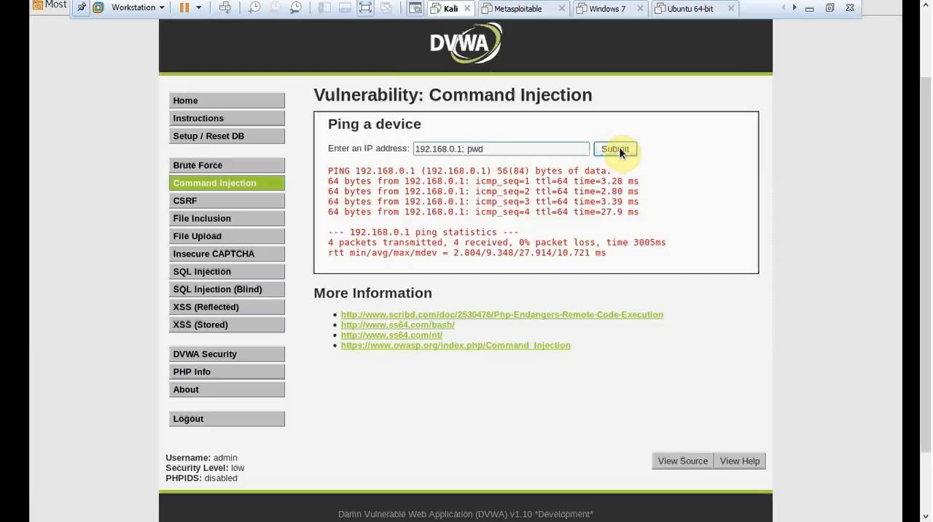
Step: Run '192.168.0.1; pwd', revealing /var/www/html/dvwa/vulnerabilities/exec below the ping replies
left_click(615, 148)
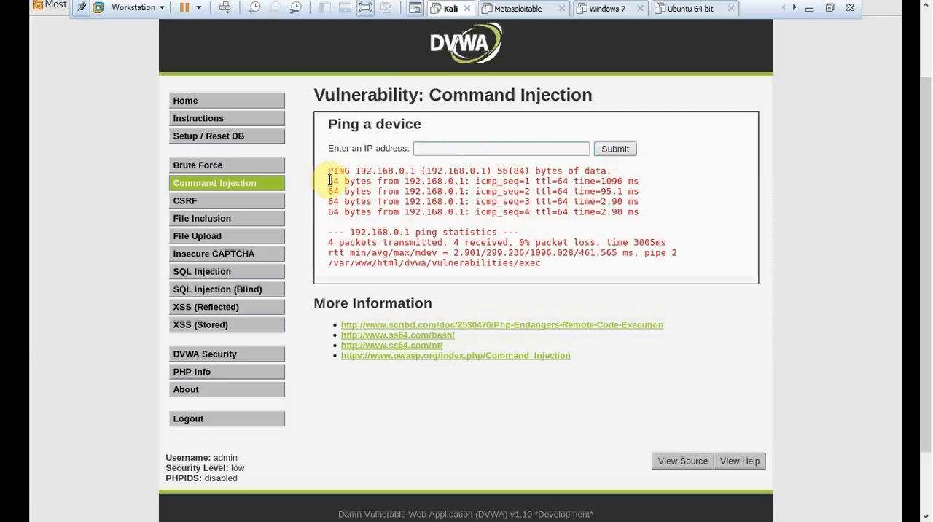
left_click_drag(330, 180, 638, 202)
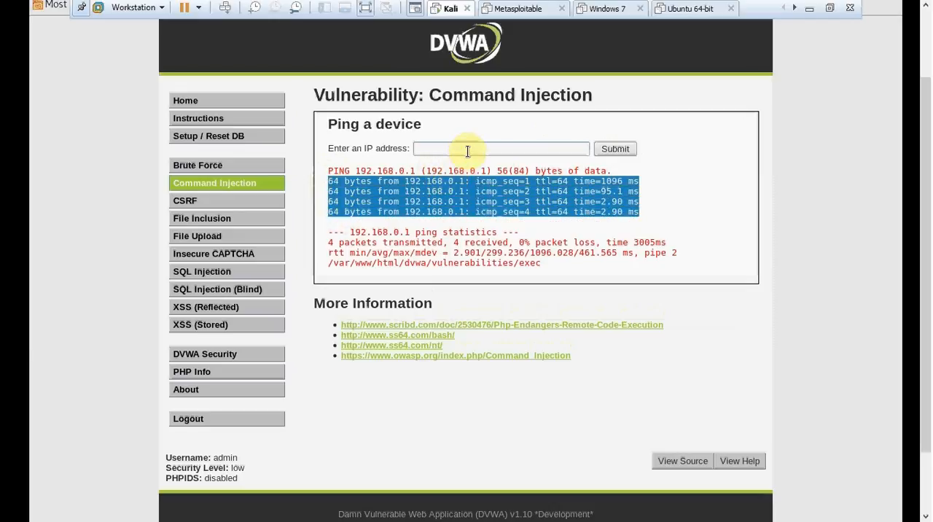
type("1")
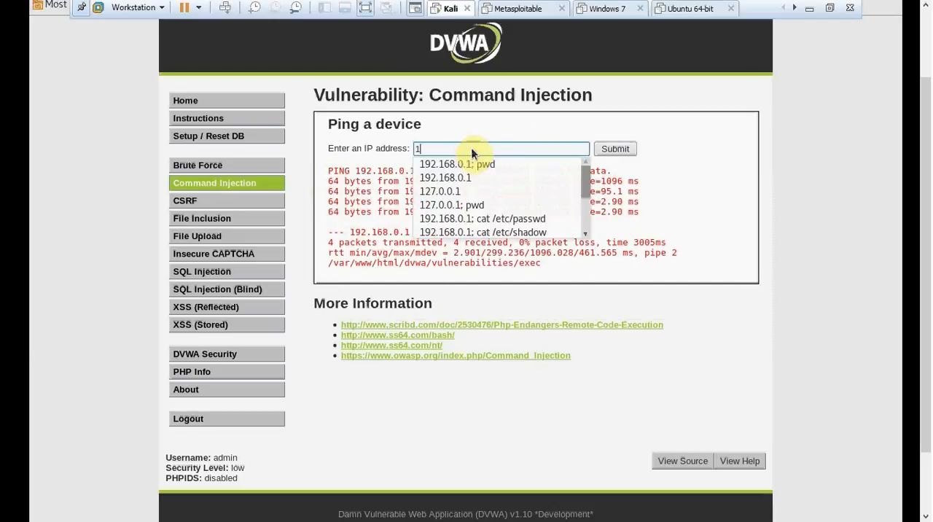
left_click(458, 163)
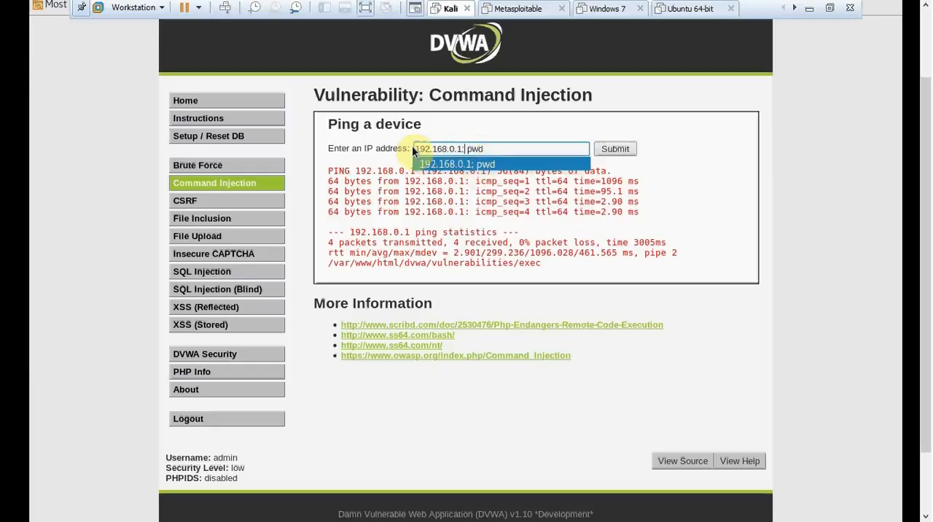
mouse_move(502, 152)
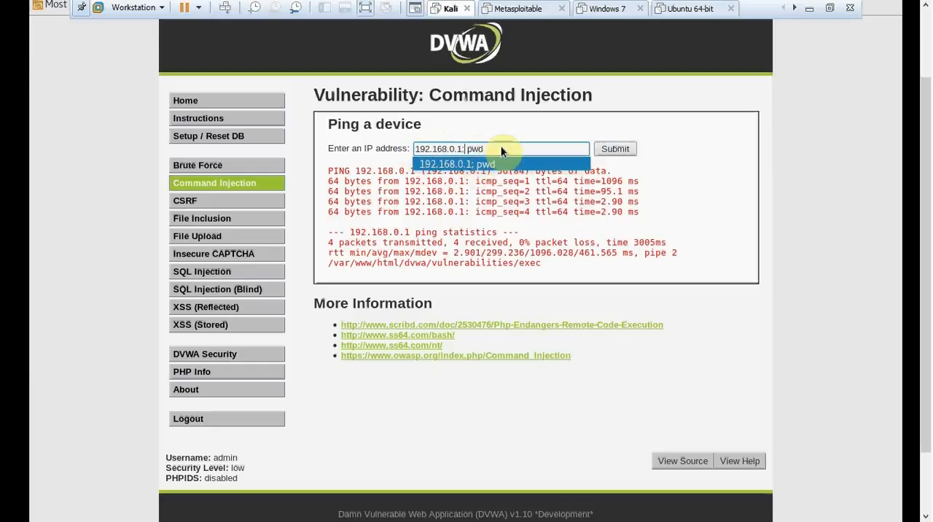
mouse_move(524, 125)
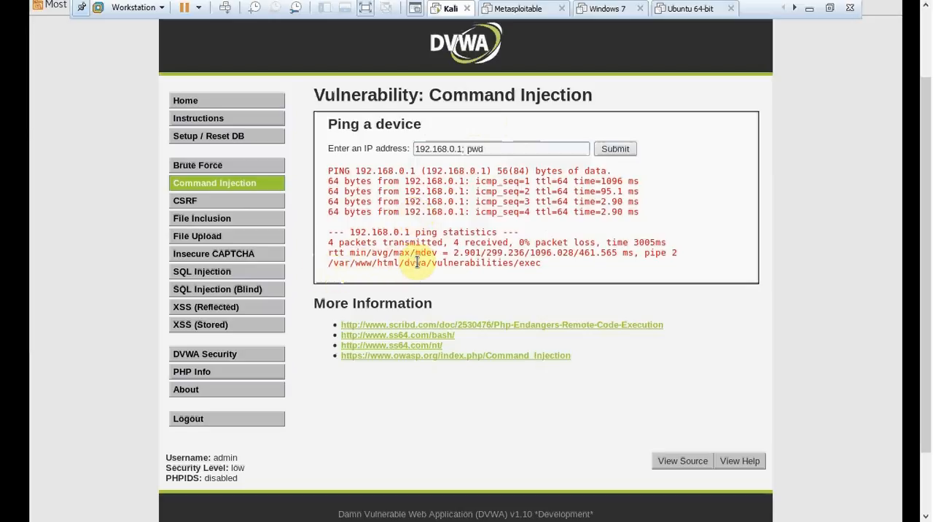
mouse_move(425, 263)
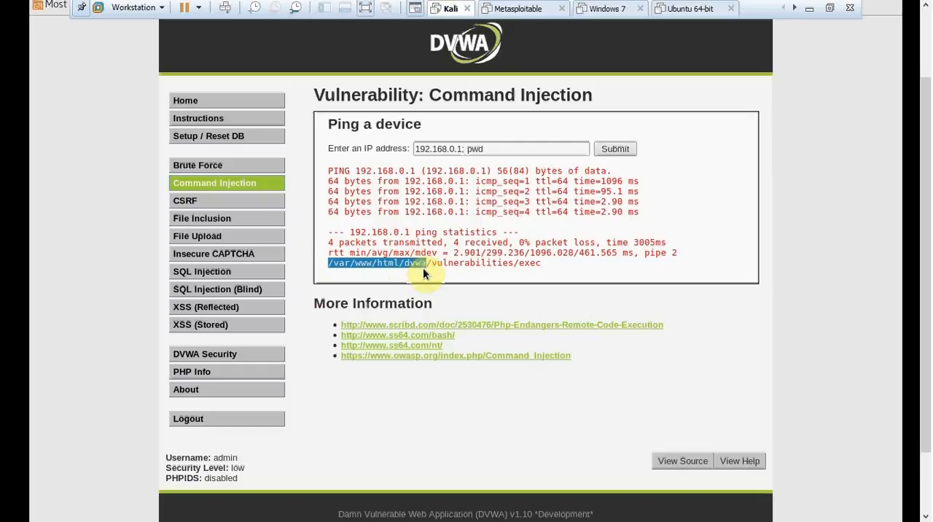
mouse_move(292, 225)
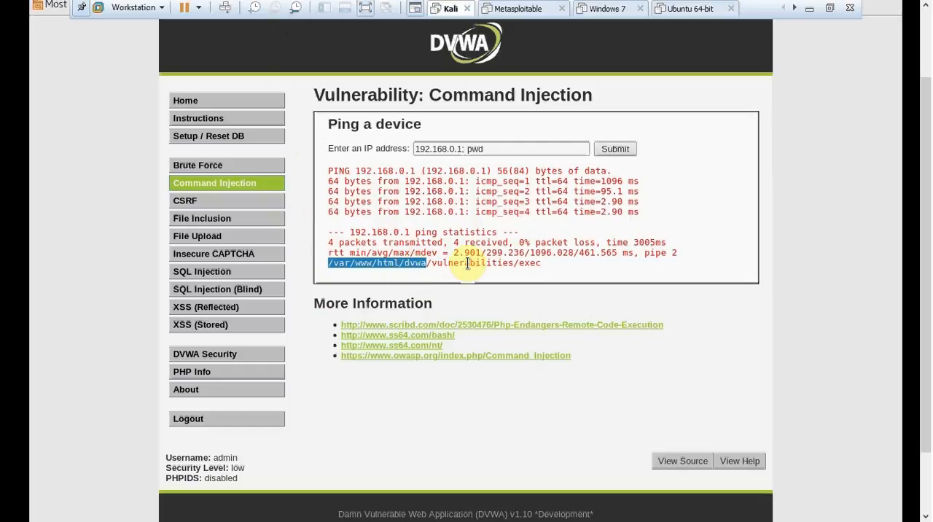
mouse_move(489, 271)
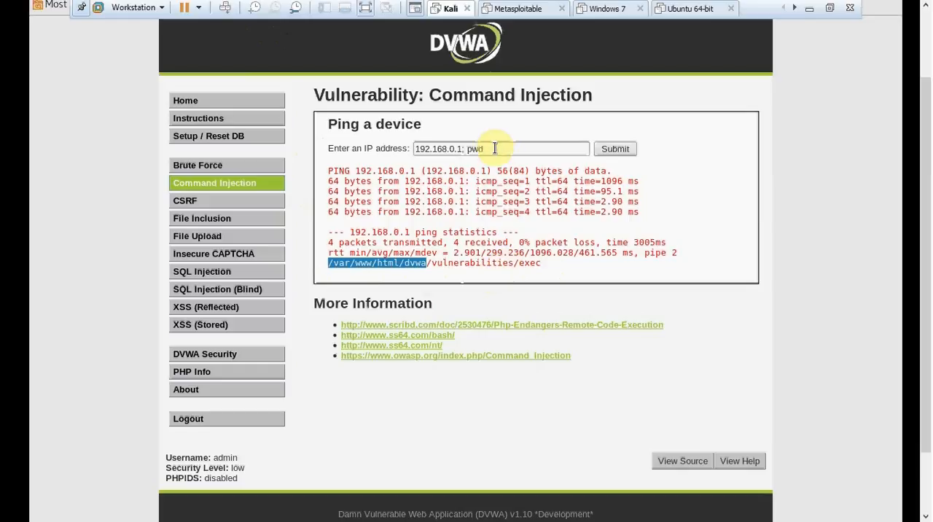
Step: Run '192.168.0.1; ifconfig', listing eth0 with inet 192.168.0.8 and the loopback interface
left_click(502, 149)
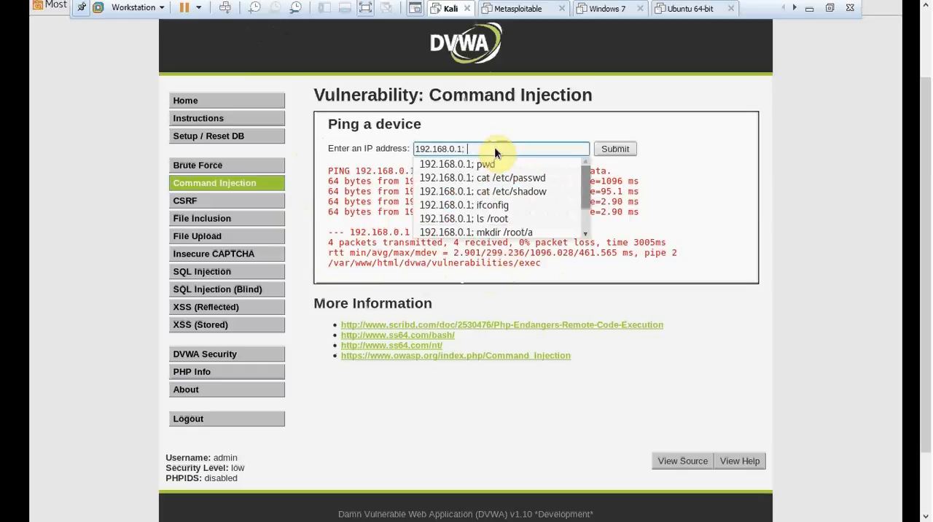
type("ifconfig")
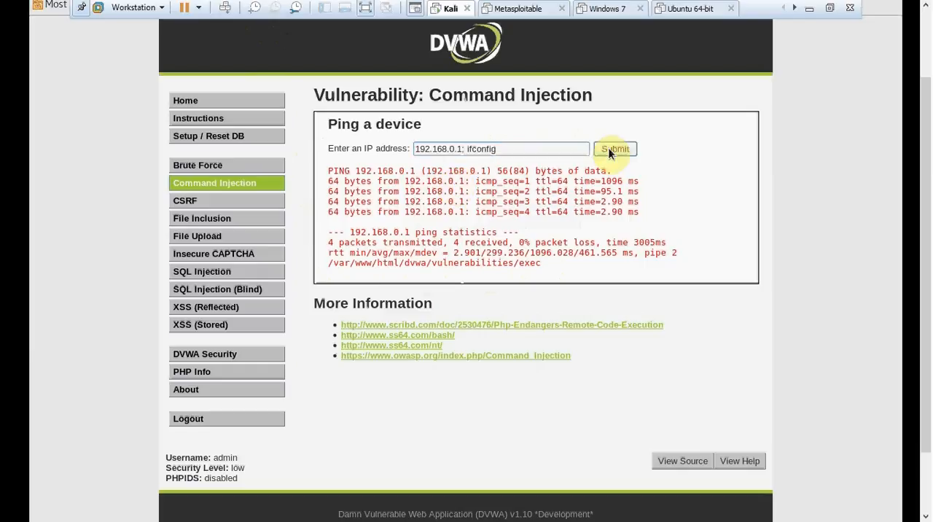
left_click(615, 149)
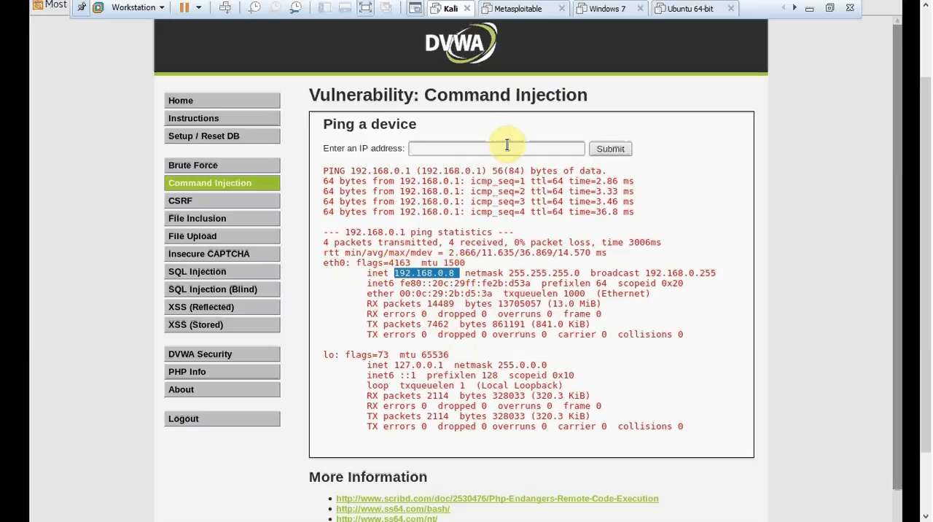
Step: Fill the address field with '192.168.0.1; cat /etc/passwd' from the earlier entries
left_click(495, 149)
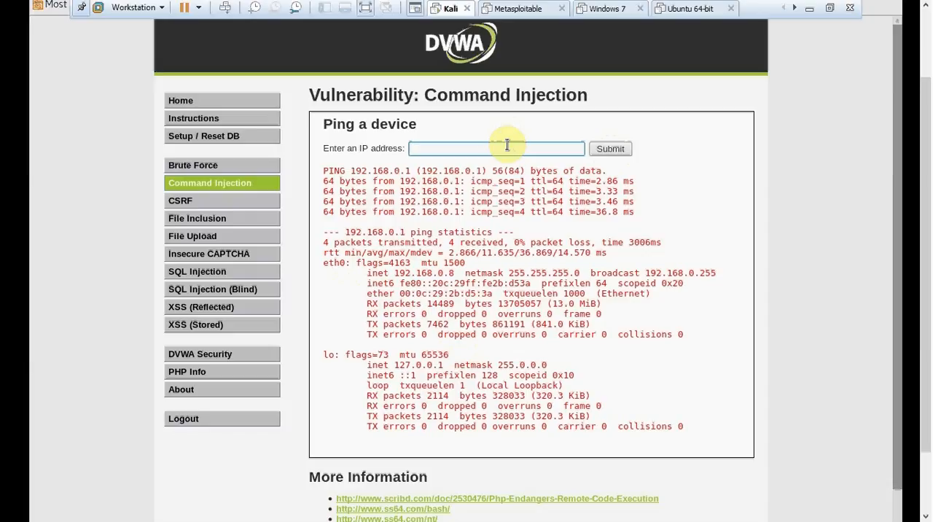
left_click(496, 148)
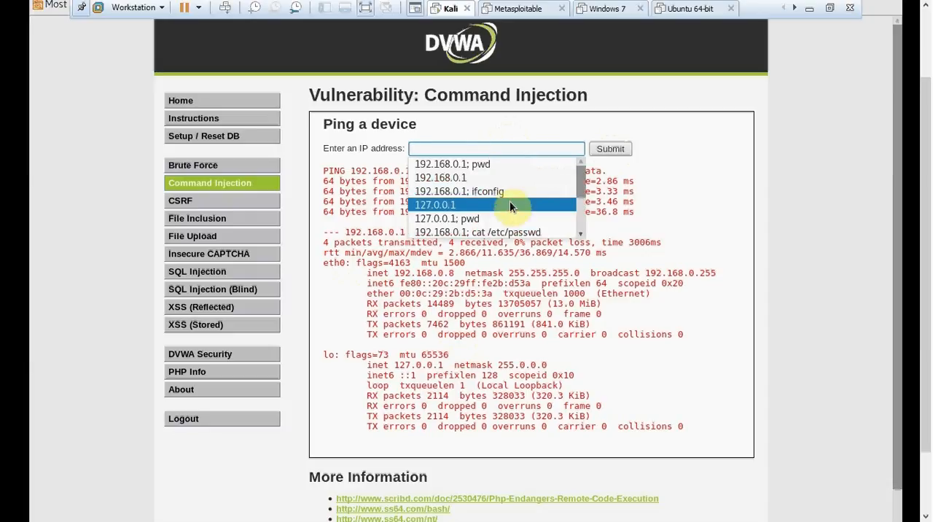
left_click(478, 232)
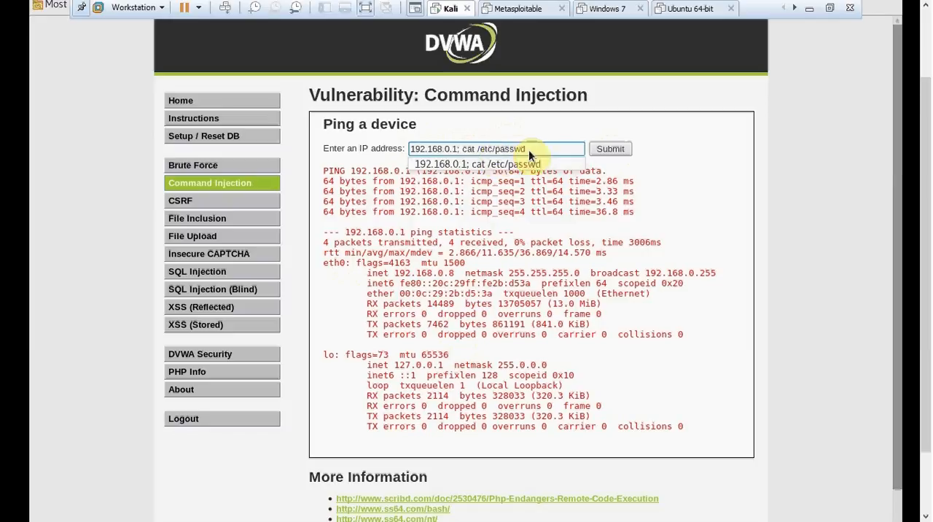
mouse_move(538, 149)
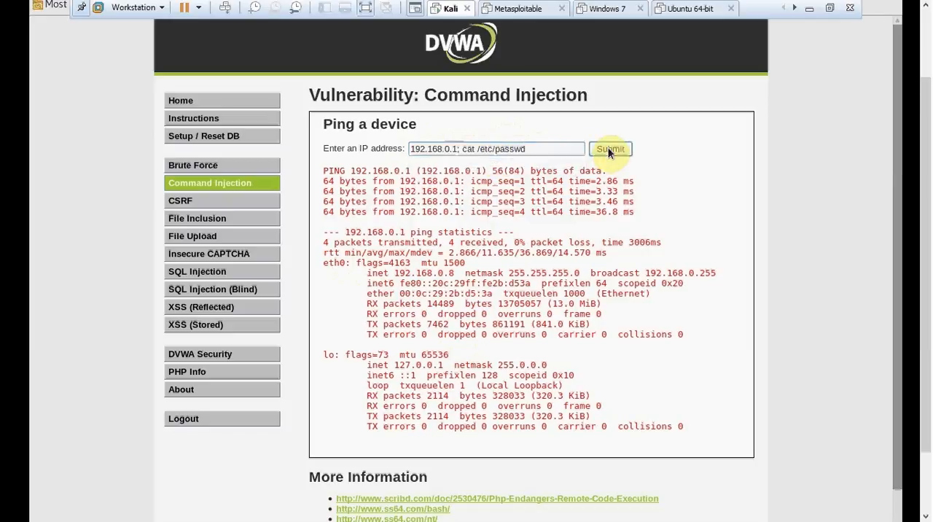
Step: Run the cat /etc/passwd injection, read the dumped account list, then return to an empty form
left_click(610, 149)
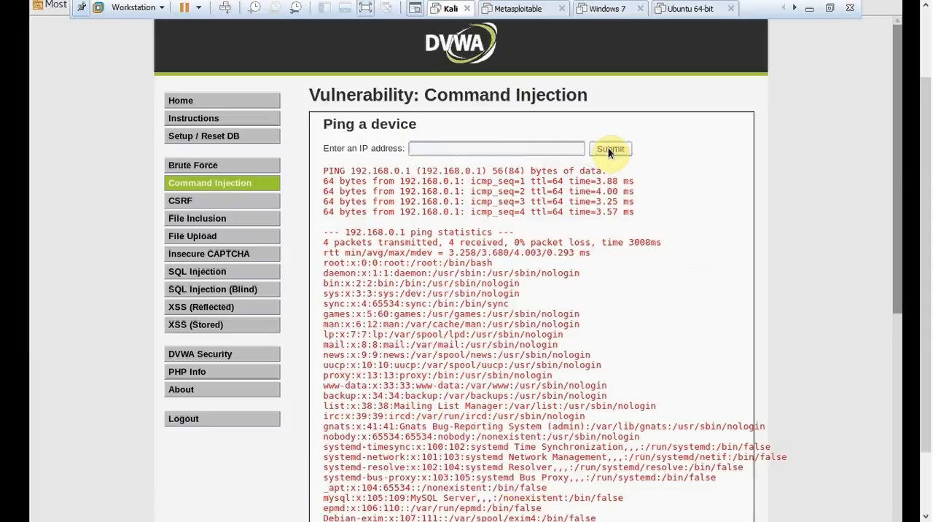
mouse_move(504, 245)
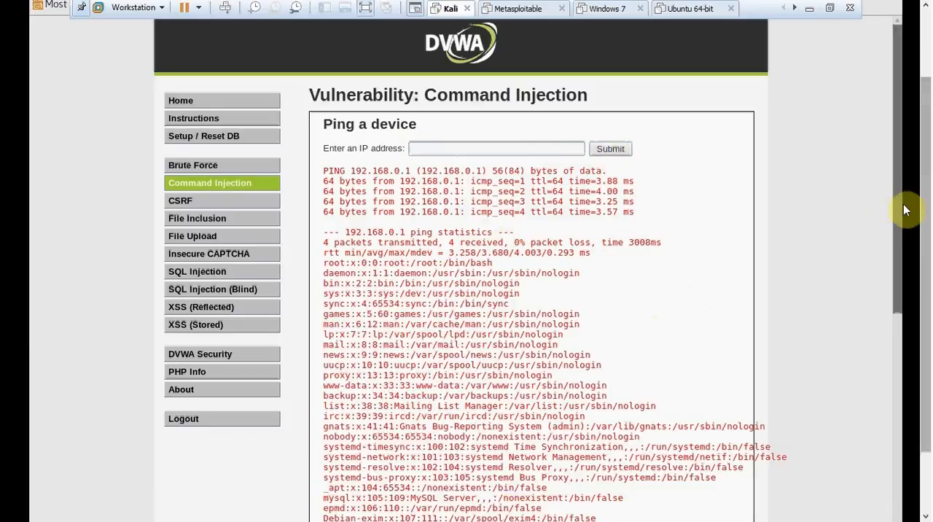
scroll("down", 3)
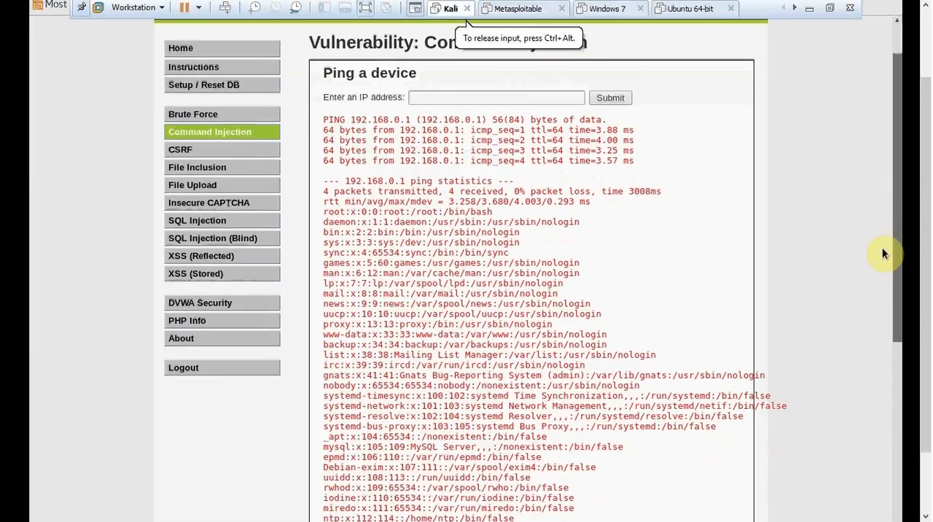
scroll("down", 3)
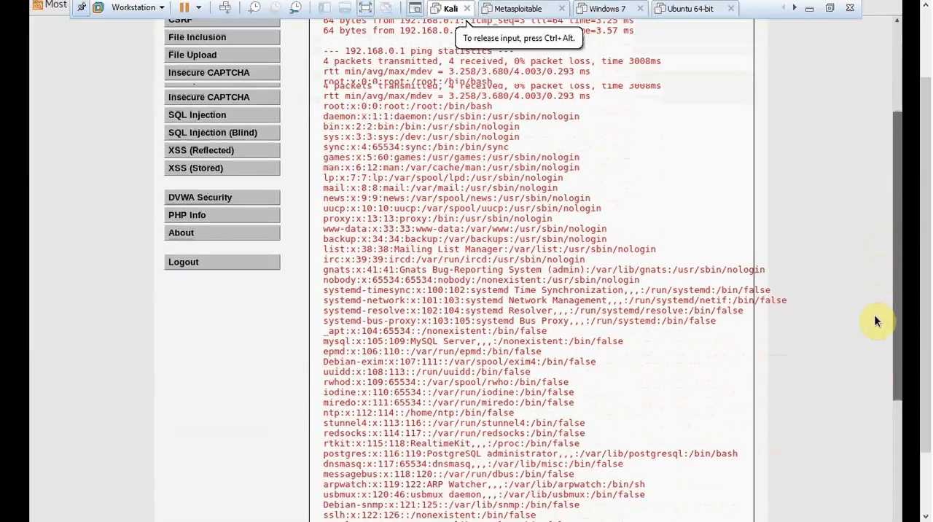
scroll("down", 3)
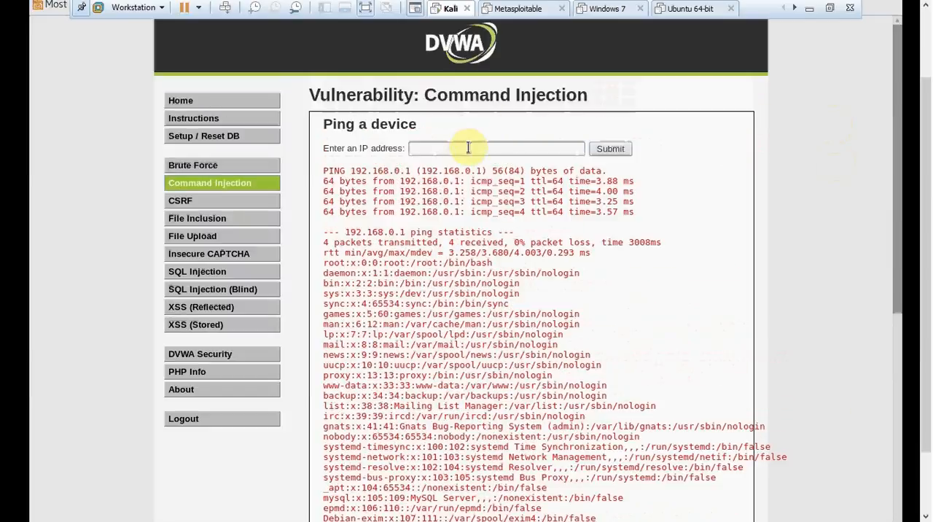
left_click(495, 148)
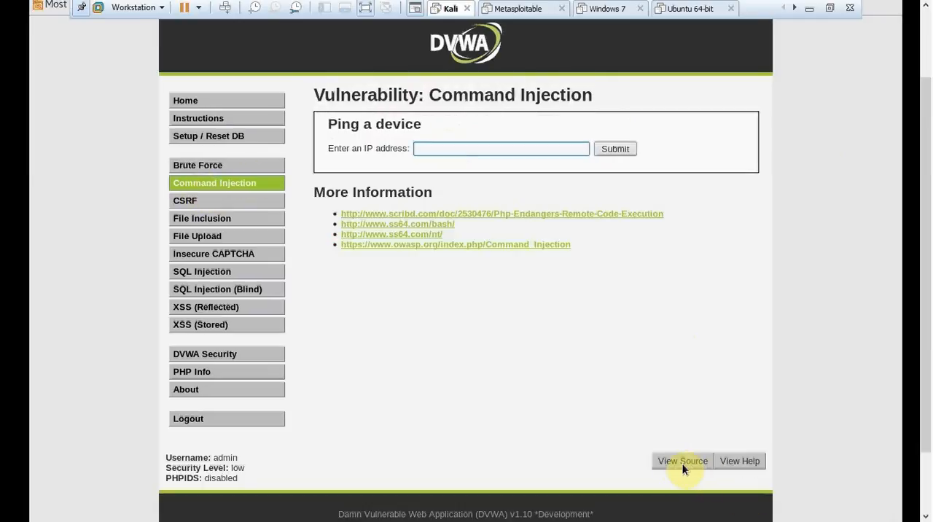
Step: View the PHP source and highlight the shell_exec call that receives the raw address input
left_click(683, 461)
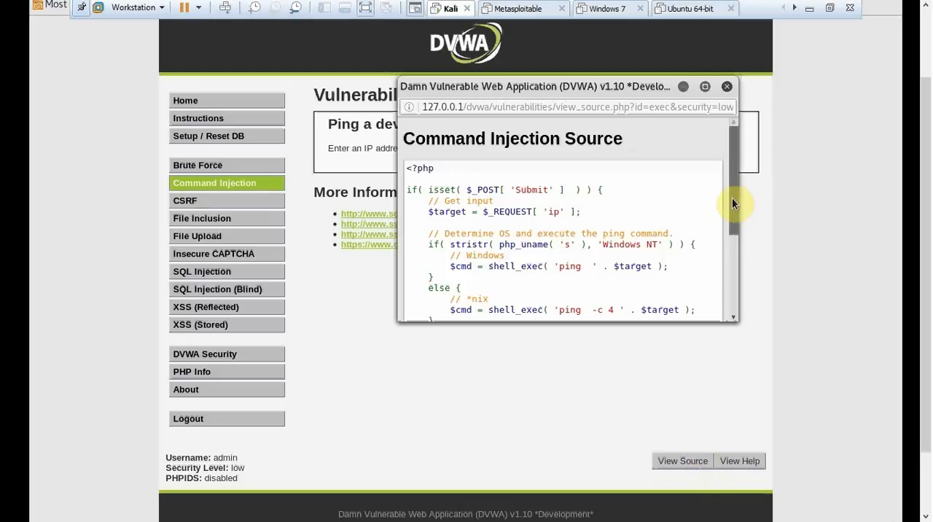
scroll("down", 3)
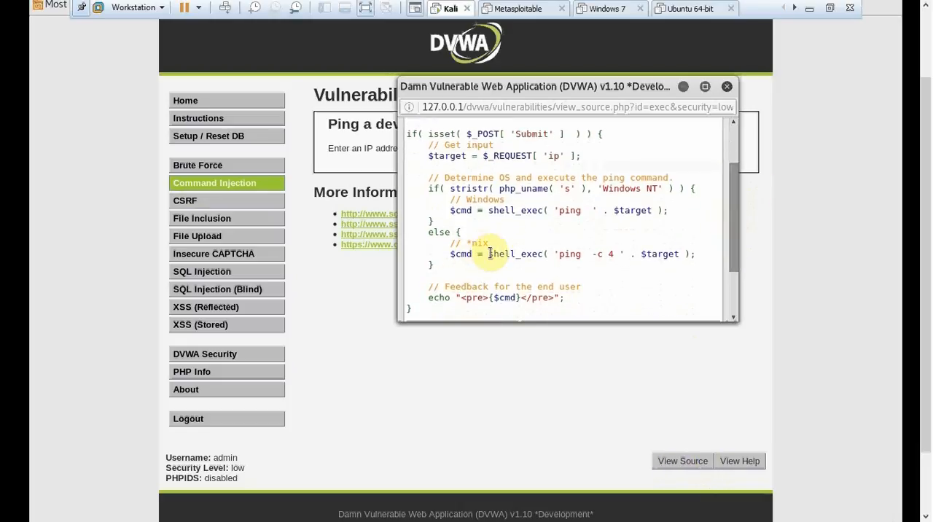
double_click(496, 253)
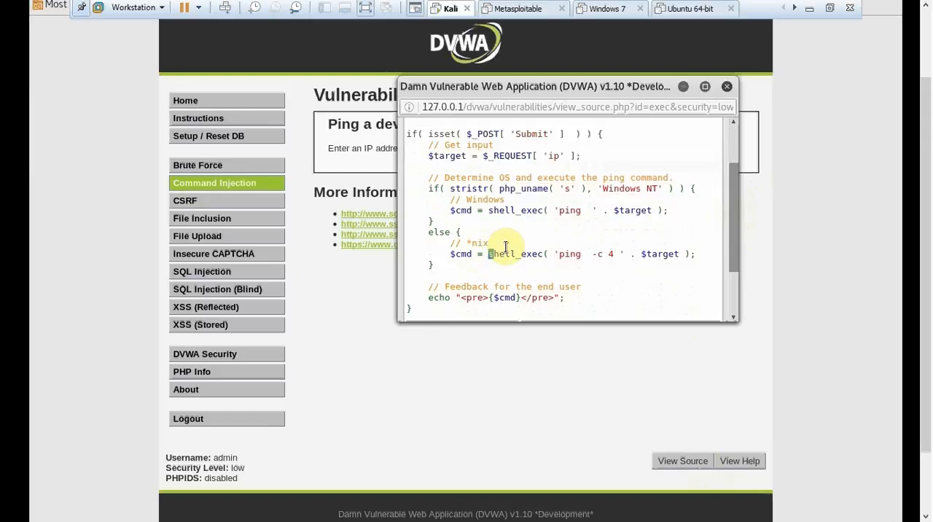
double_click(512, 254)
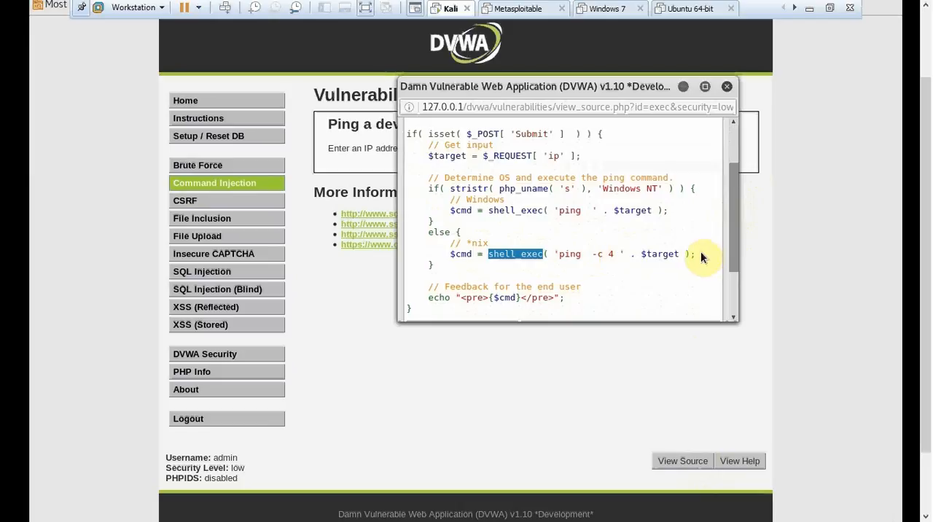
mouse_move(693, 266)
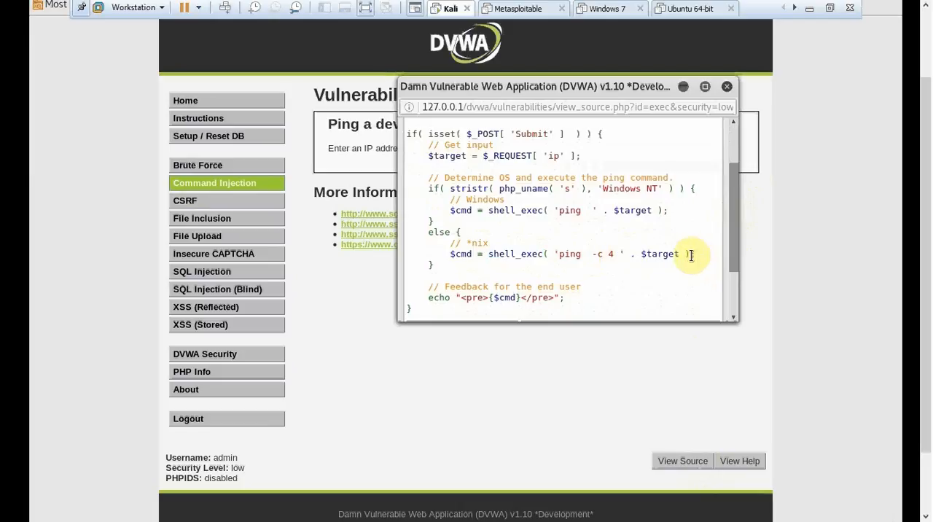
mouse_move(698, 263)
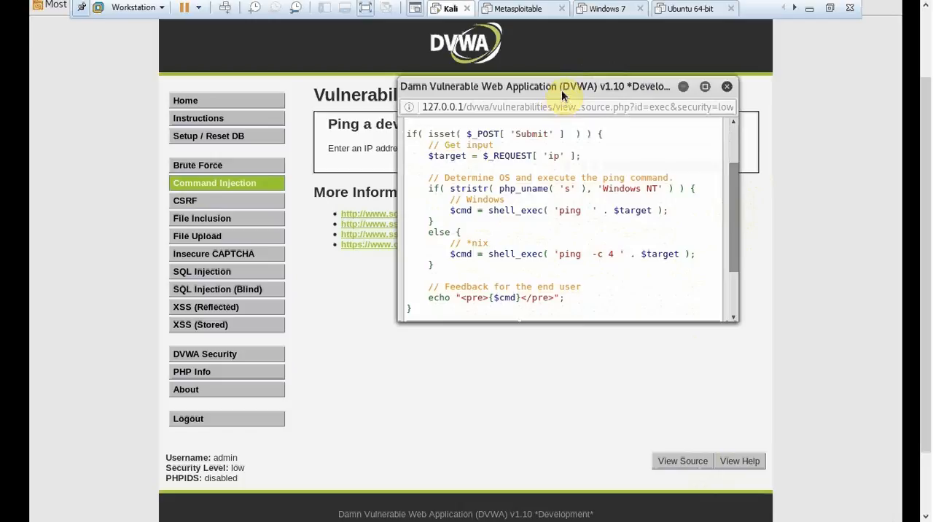
left_click_drag(562, 86, 562, 246)
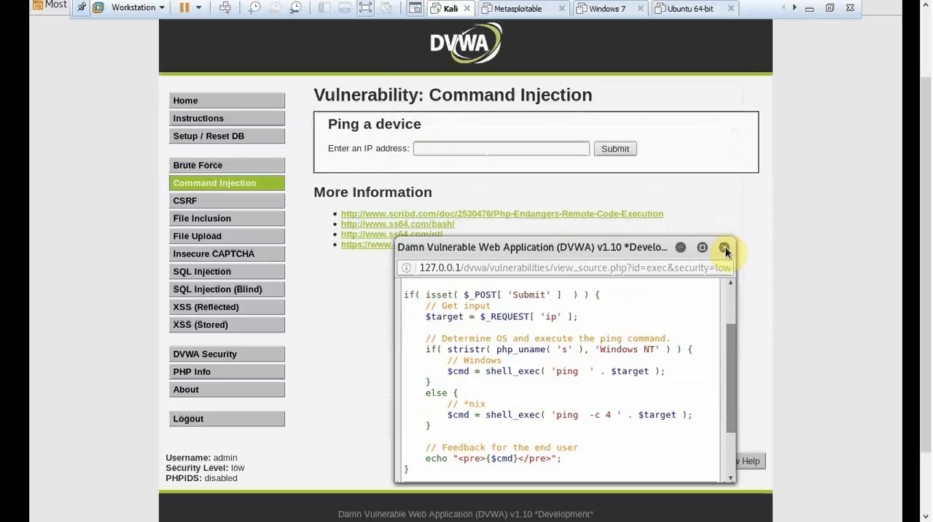
Step: Close the source popup and focus the empty IP address field
left_click(725, 248)
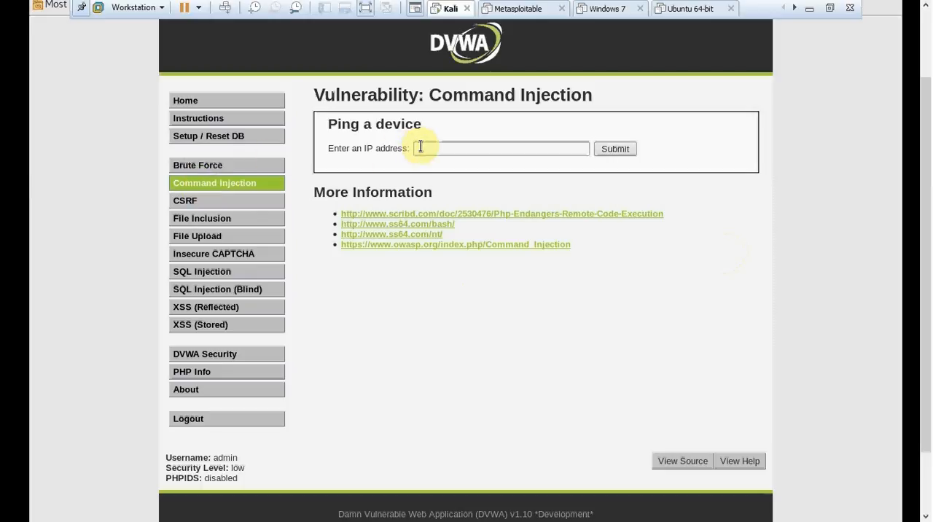
left_click(501, 149)
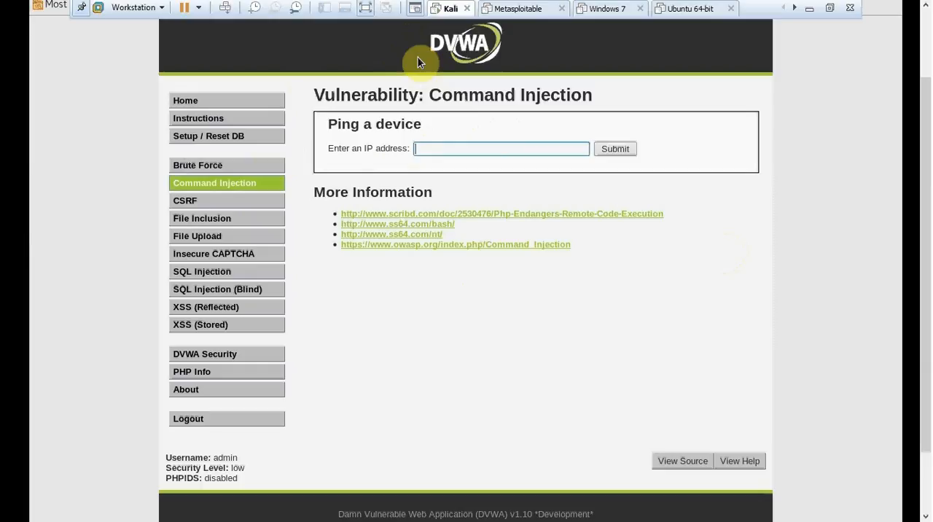
mouse_move(382, 37)
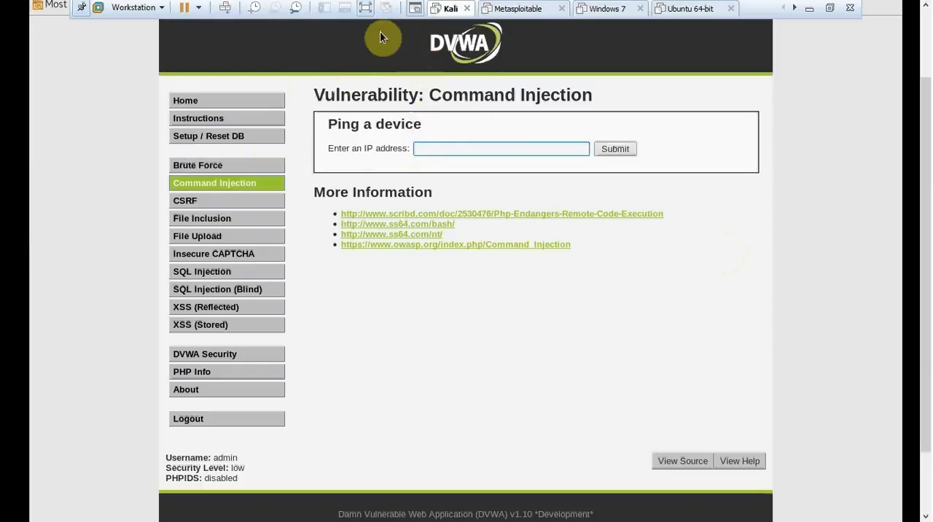
mouse_move(435, 99)
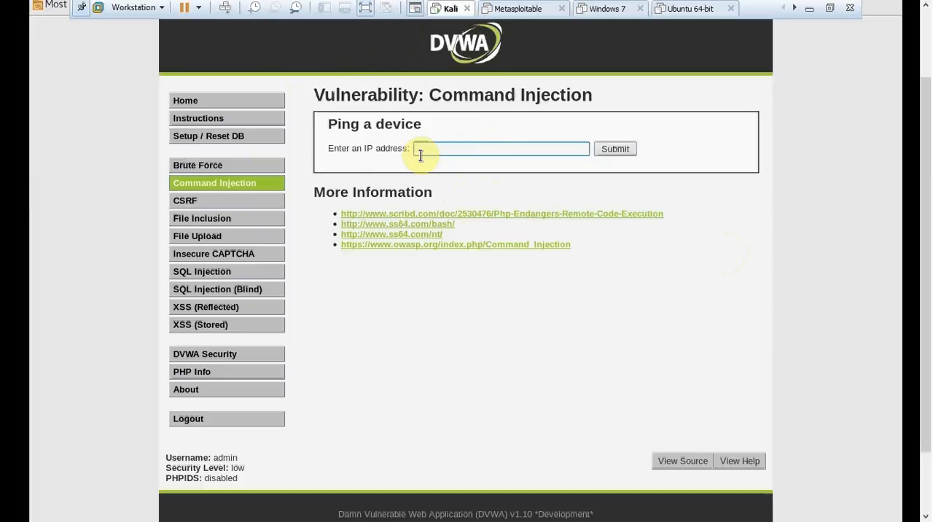
mouse_move(828, 20)
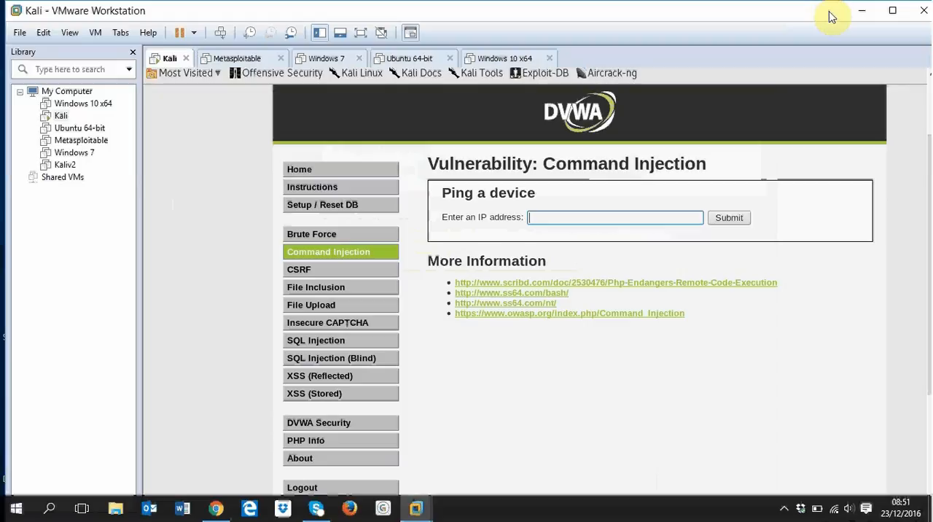
mouse_move(58, 323)
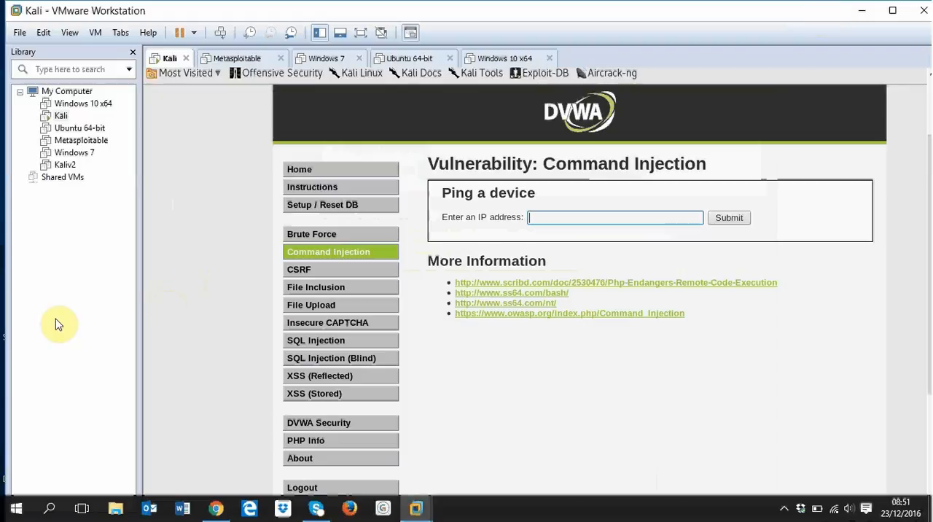
left_click(61, 115)
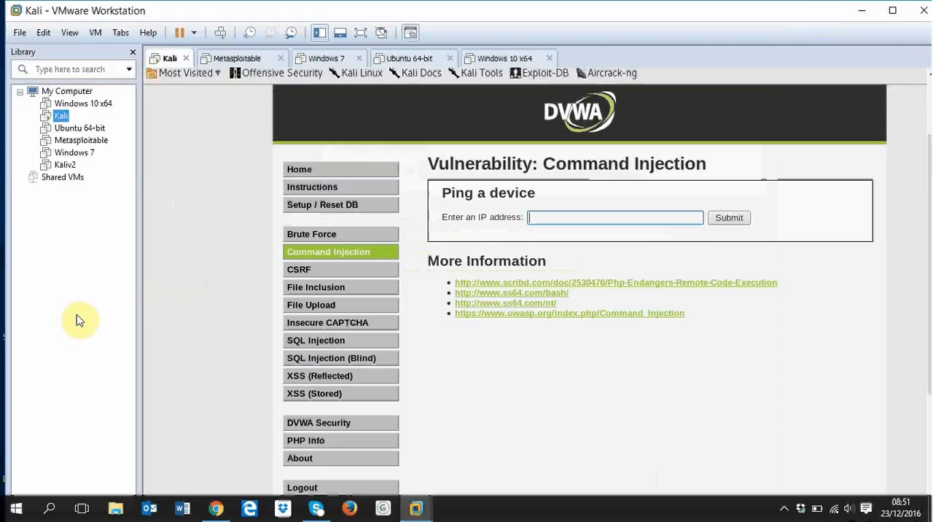